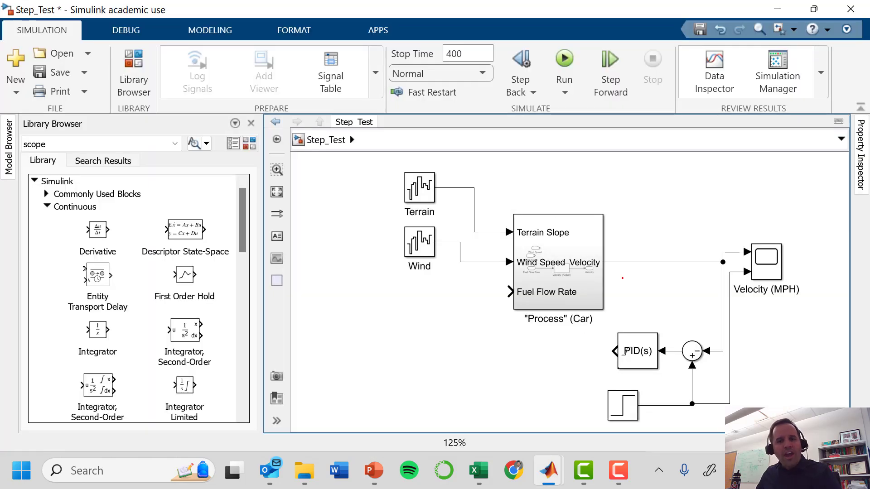
# Add a 0.03/(5s+1) Transfer Fcn block below Wind and name it Fuel Flow Valve
pyautogui.click(558, 263)
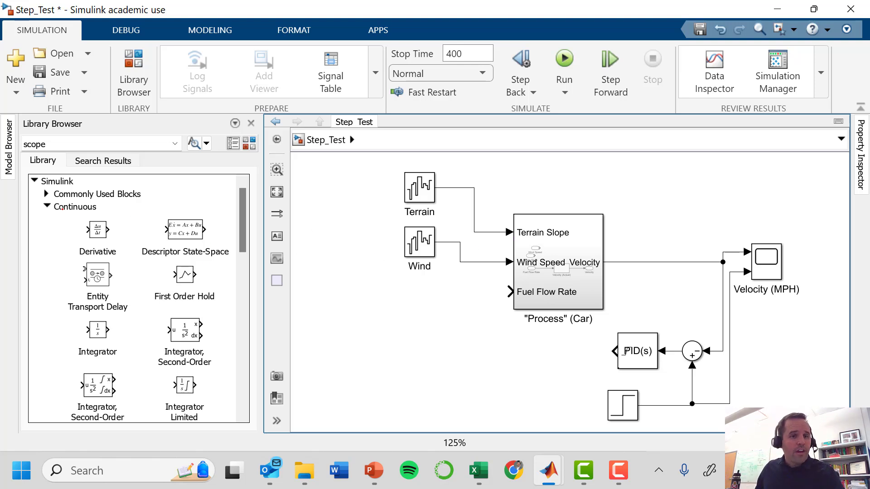
pyautogui.scroll(-3)
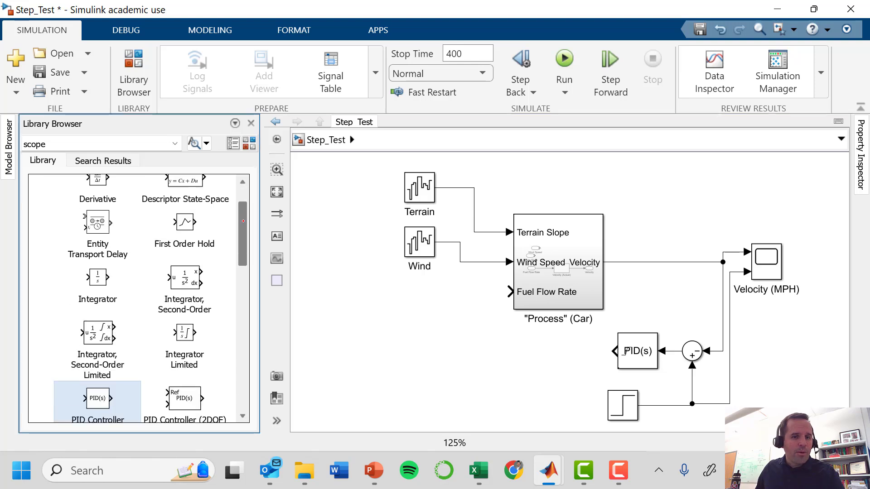
pyautogui.scroll(-3)
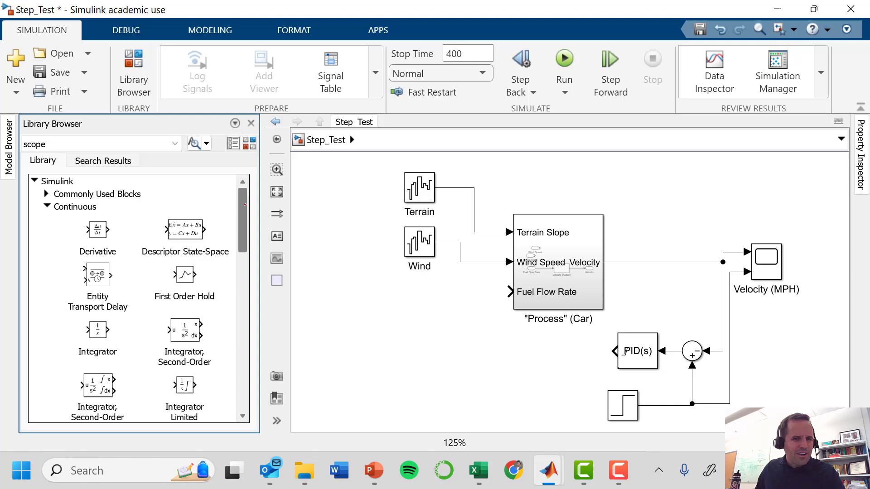
pyautogui.scroll(-3)
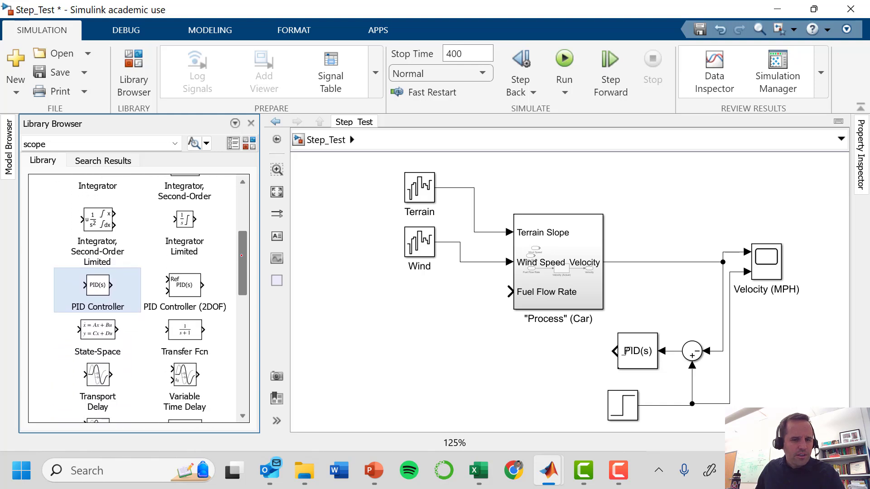
pyautogui.moveTo(184, 329); pyautogui.dragTo(320, 311)
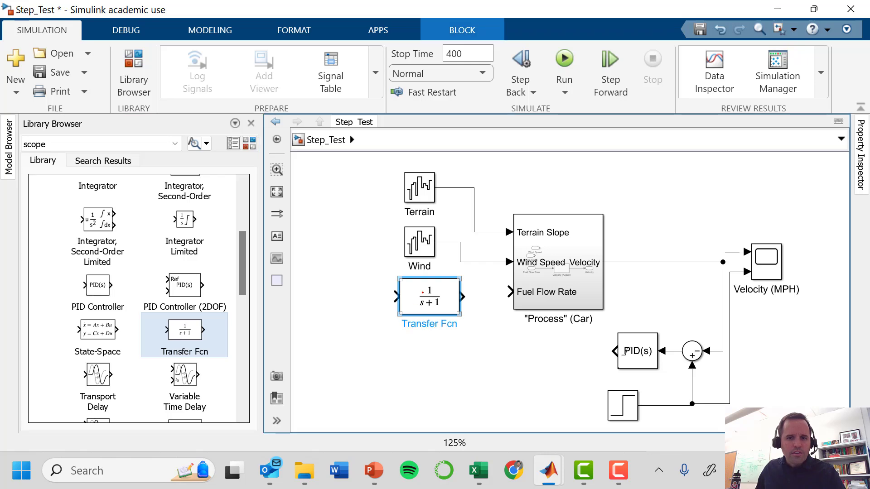
pyautogui.doubleClick(429, 296)
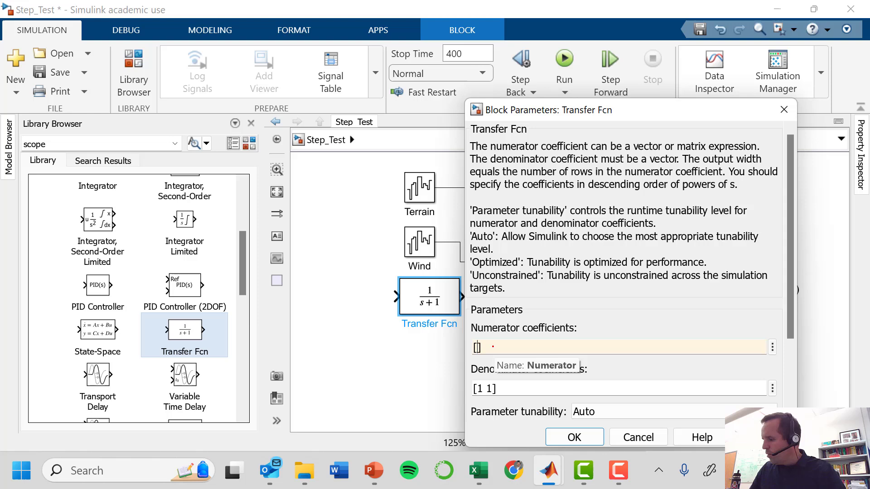
pyautogui.write('.03')
pyautogui.click(619, 388)
pyautogui.write('5')
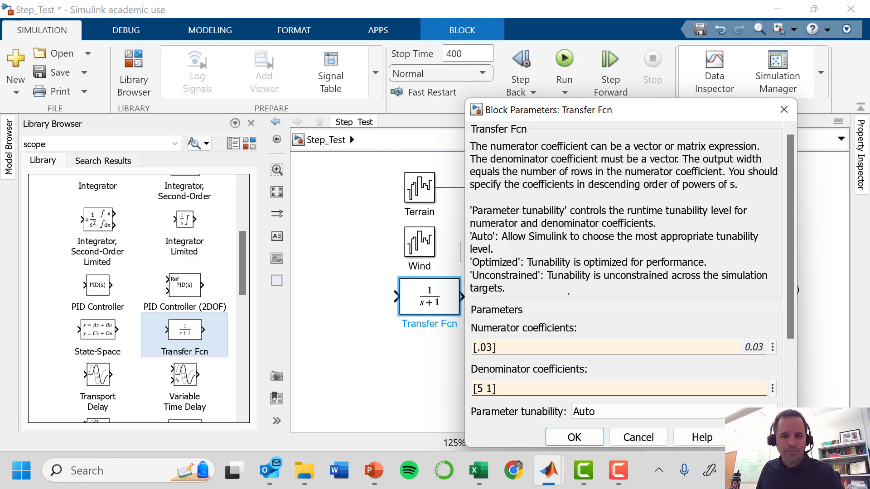
pyautogui.click(573, 437)
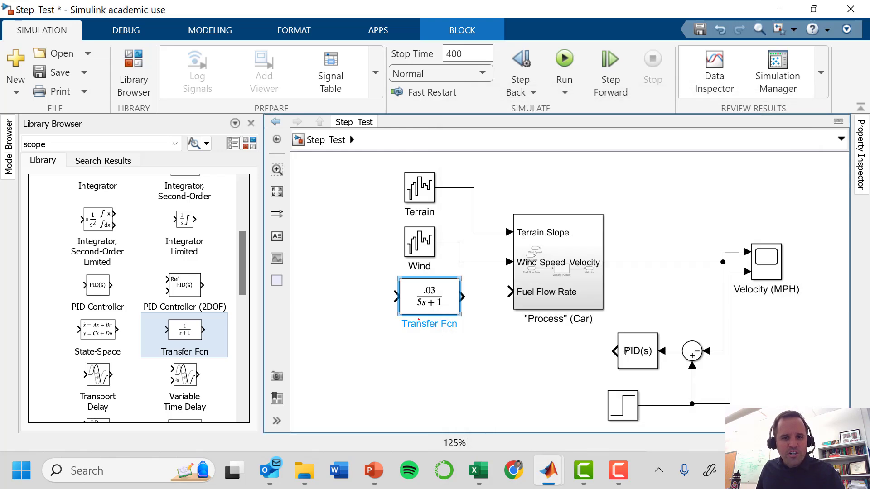
pyautogui.doubleClick(429, 324)
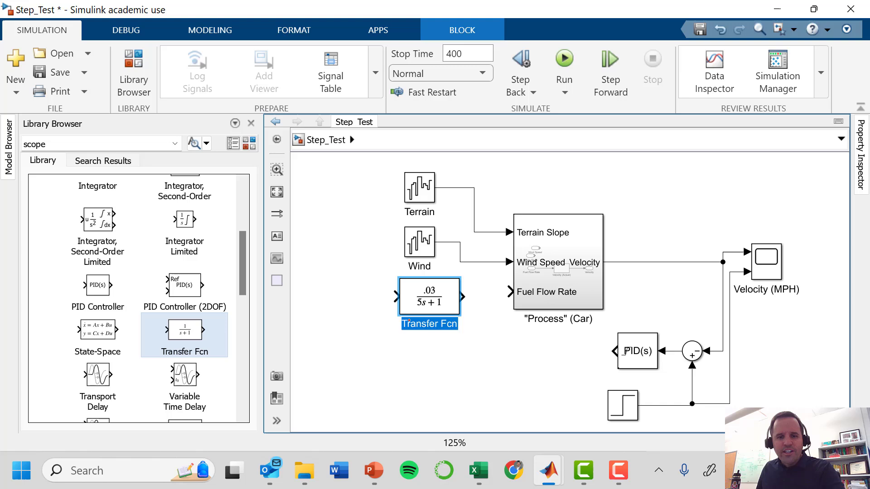
pyautogui.write('Fuel Flow Valve')
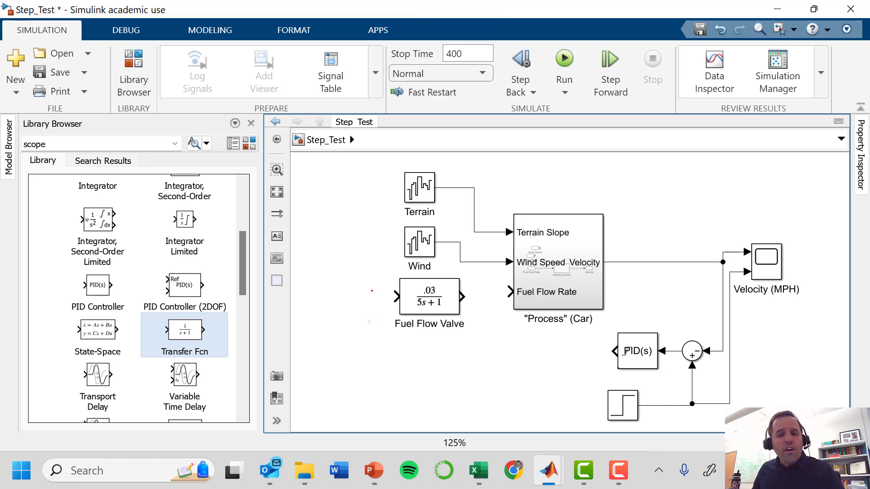
# Collapse Continuous and expand Math Operations in the Library Browser down to the Sum block
pyautogui.click(427, 297)
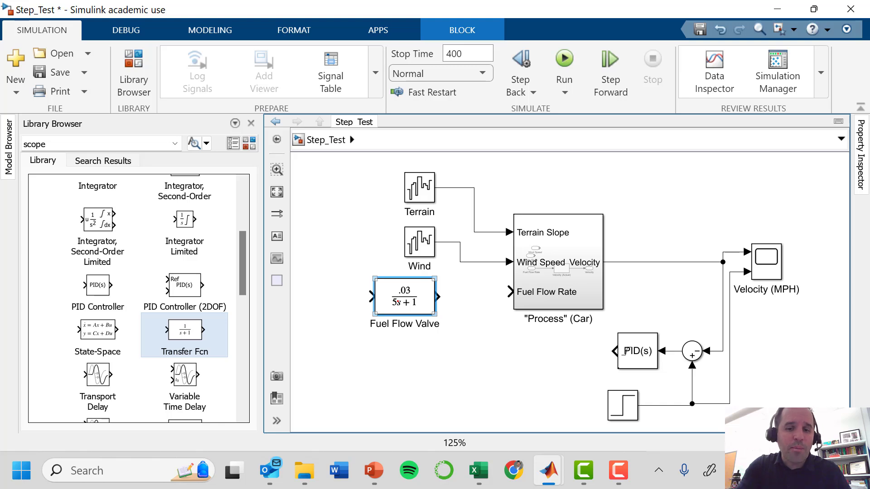
pyautogui.click(404, 295)
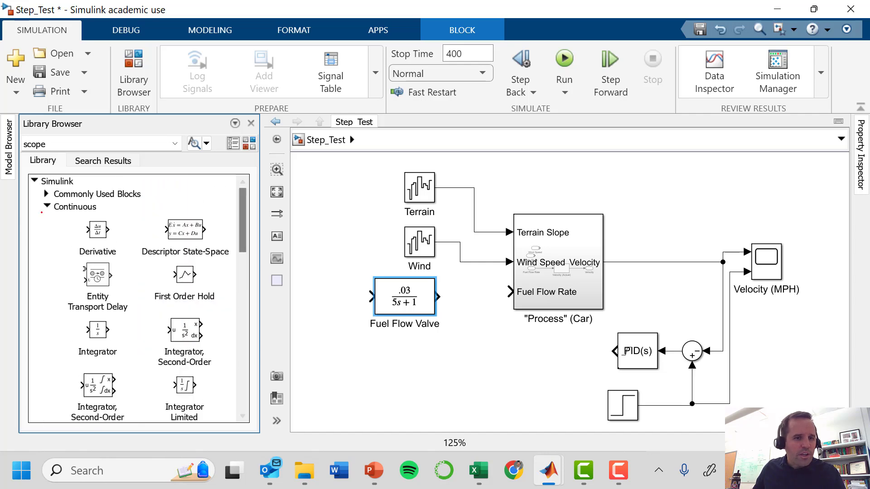
pyautogui.click(47, 206)
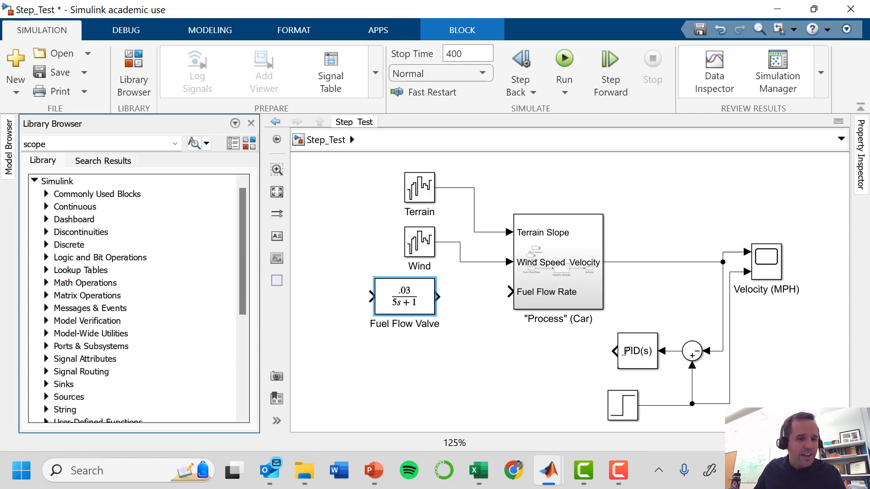
pyautogui.click(82, 283)
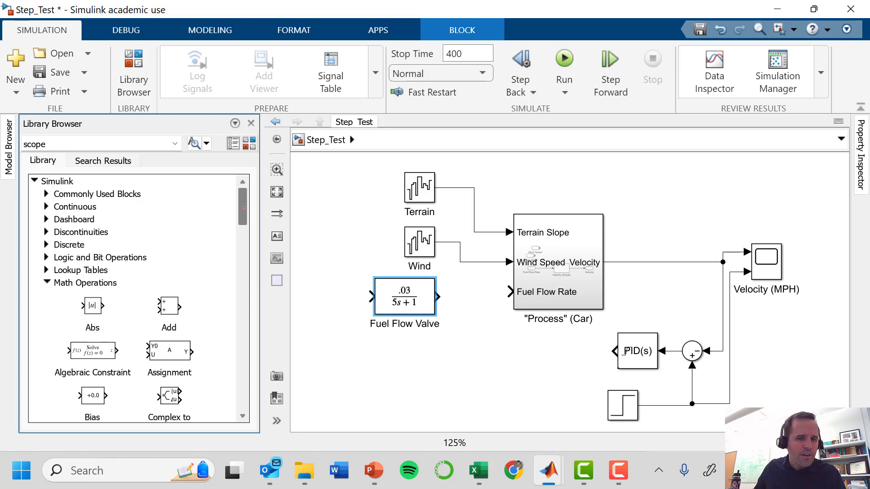
pyautogui.scroll(-3)
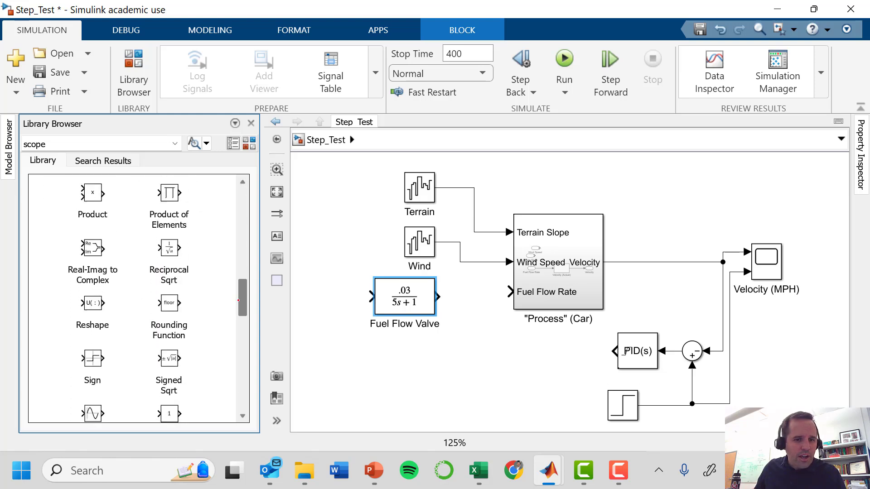
pyautogui.scroll(-3)
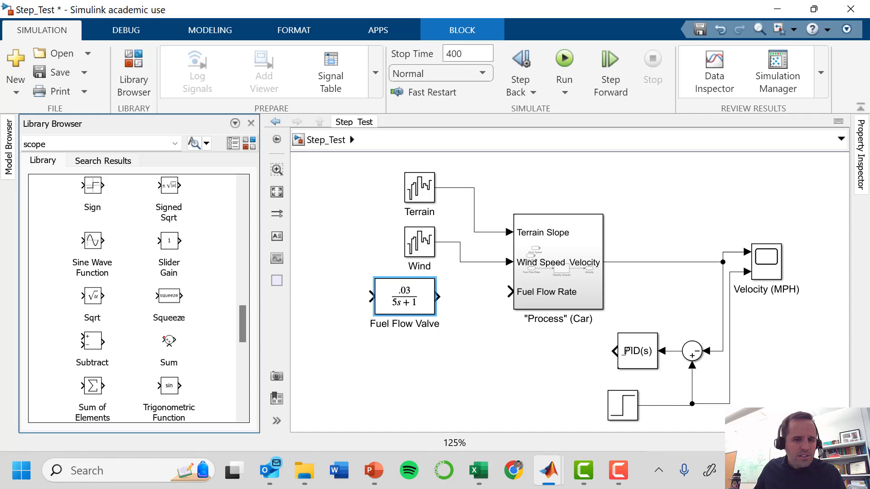
# Place a flipped Sum block below Fuel Flow Valve with signs changed to plus-minus
pyautogui.moveTo(168, 341); pyautogui.dragTo(438, 353)
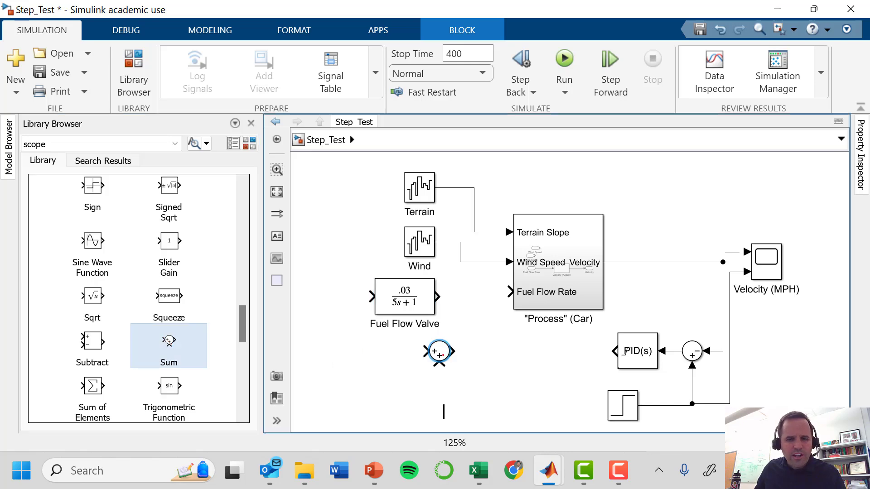
pyautogui.rightClick(438, 352)
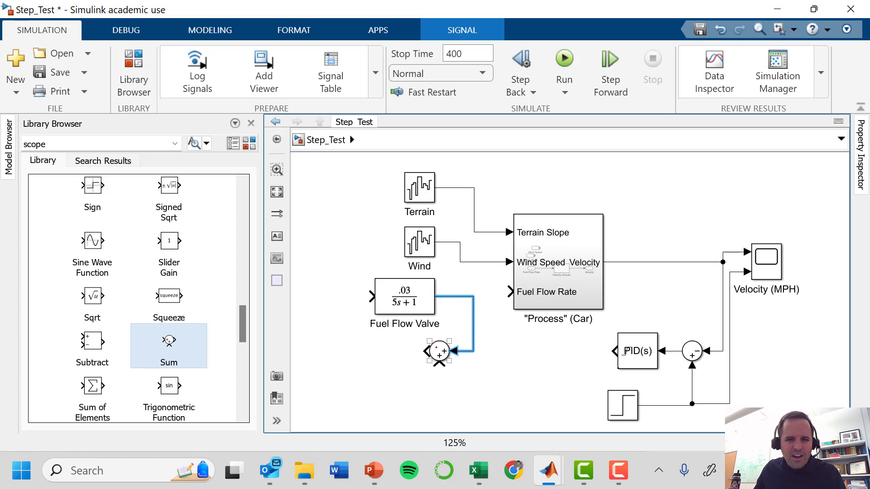
pyautogui.doubleClick(438, 352)
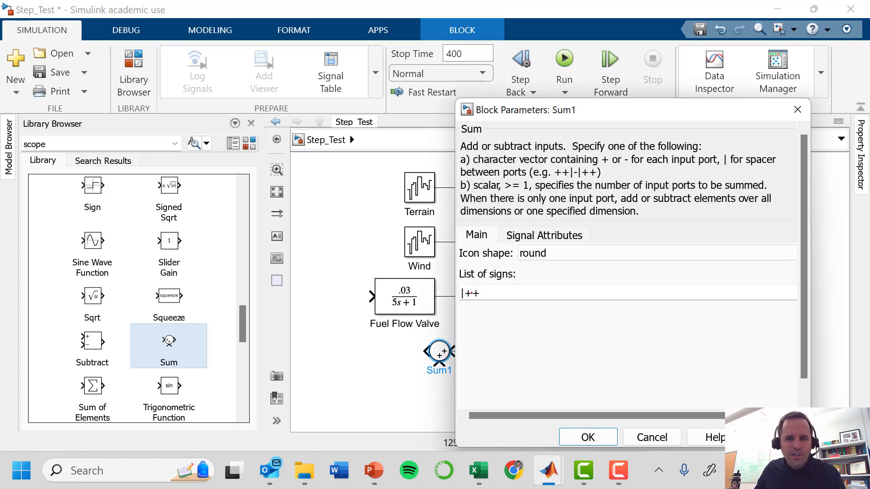
pyautogui.write('.')
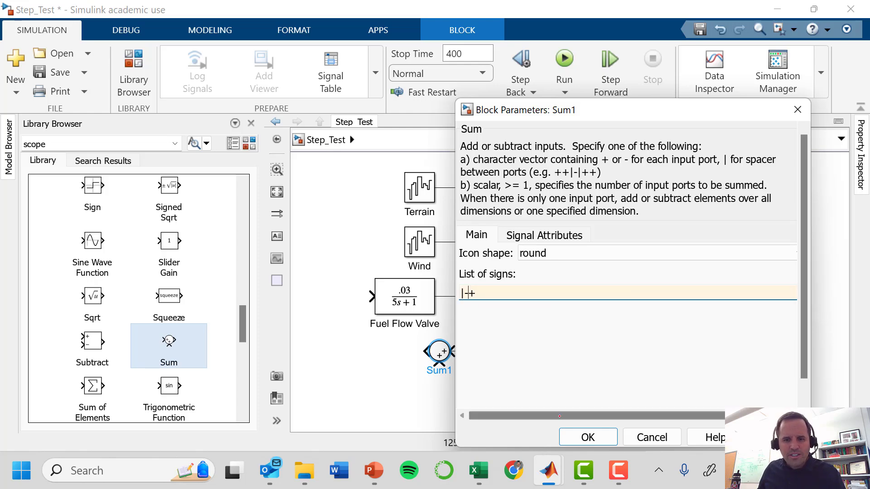
pyautogui.click(587, 437)
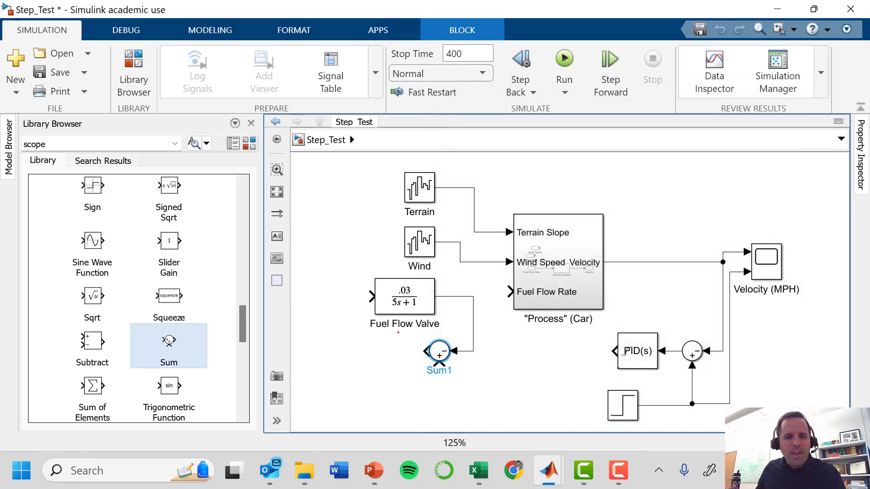
pyautogui.click(623, 405)
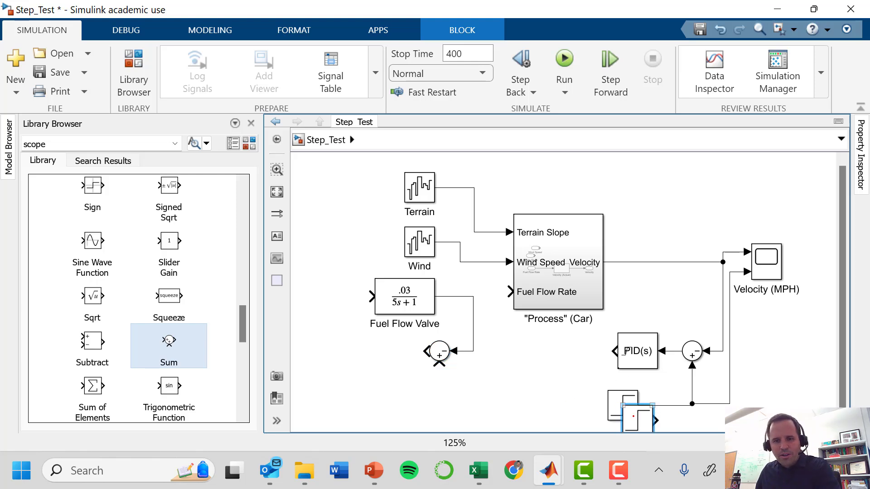
# Copy a Step block beside the Sum, stepping from 1 to 1.5
pyautogui.moveTo(630, 416); pyautogui.dragTo(405, 386)
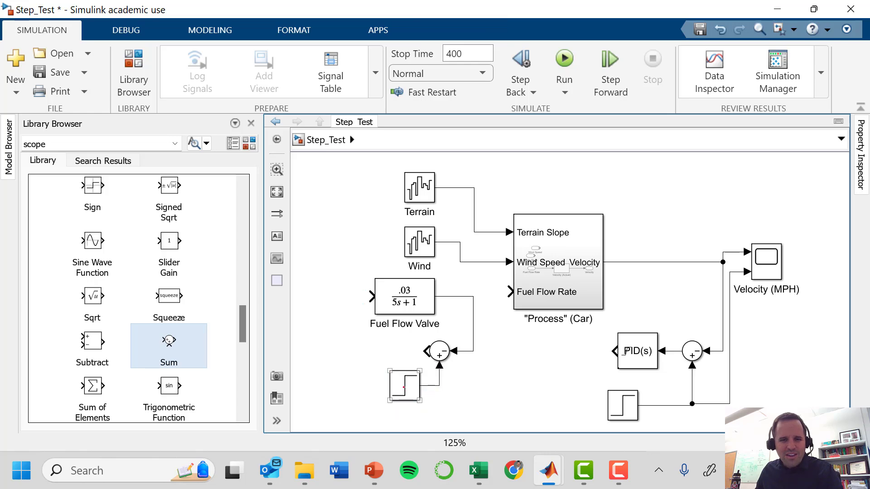
pyautogui.doubleClick(403, 388)
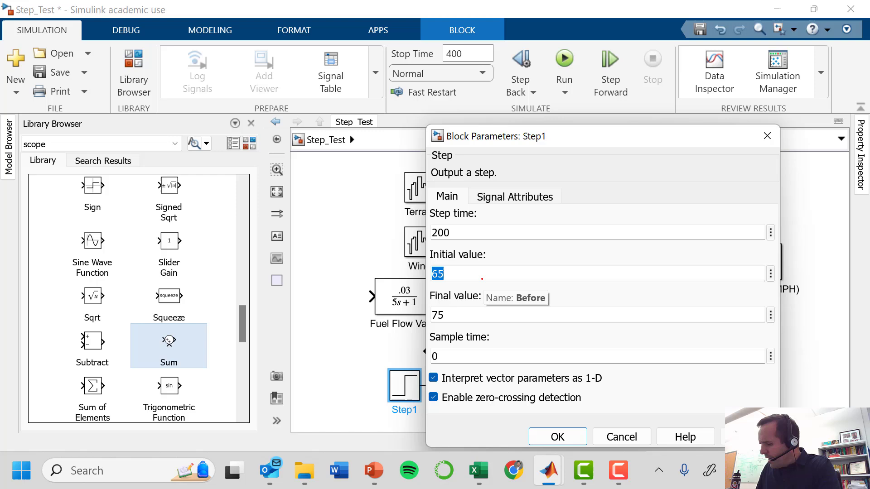
pyautogui.write('1')
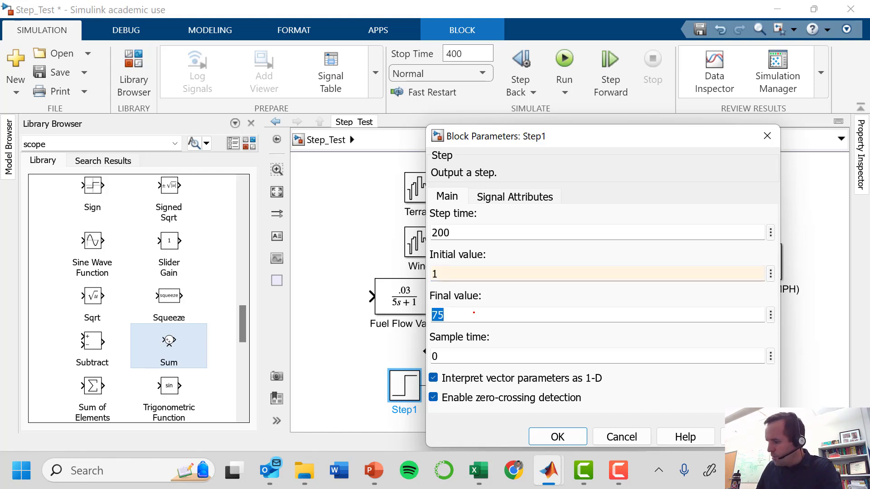
pyautogui.write('1.5')
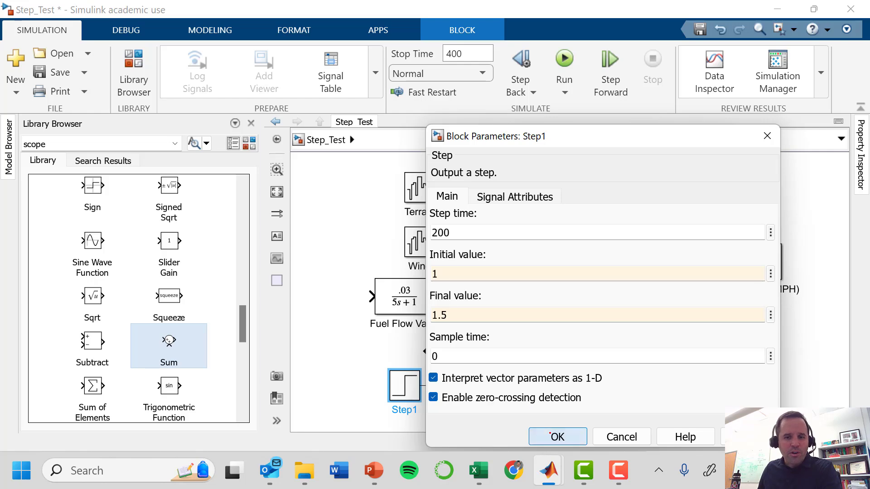
pyautogui.click(556, 436)
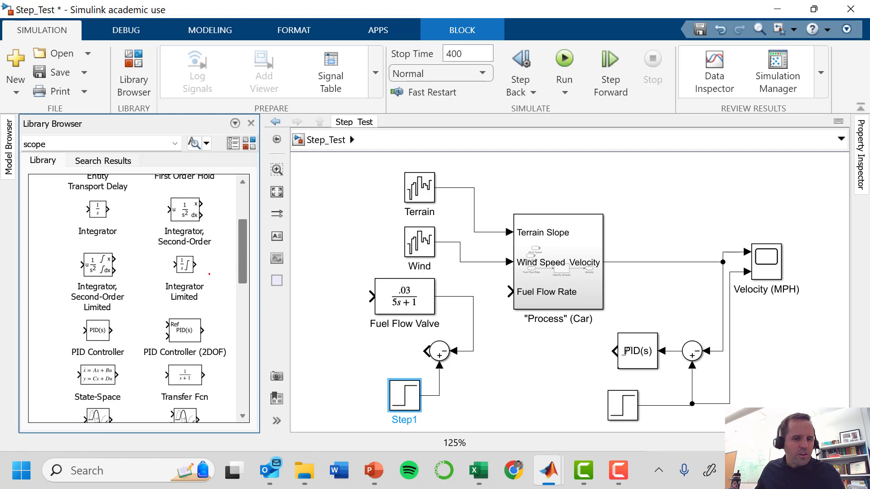
# Add a left-facing PID block named Fuel Flow Controller fed by the junction's error
pyautogui.click(97, 330)
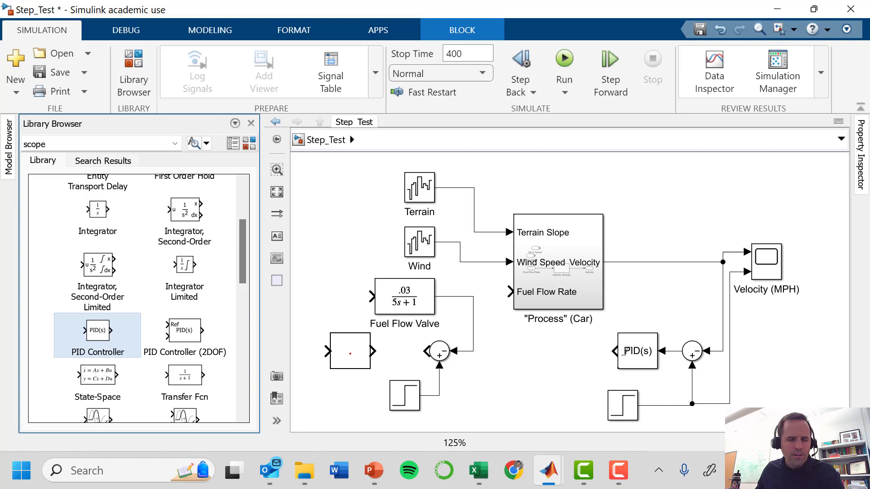
pyautogui.click(349, 351)
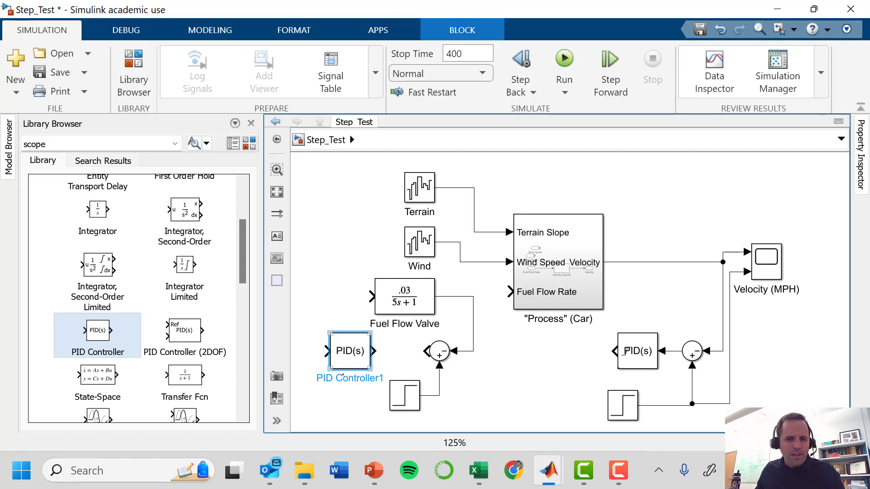
pyautogui.write('Fuel Flow')
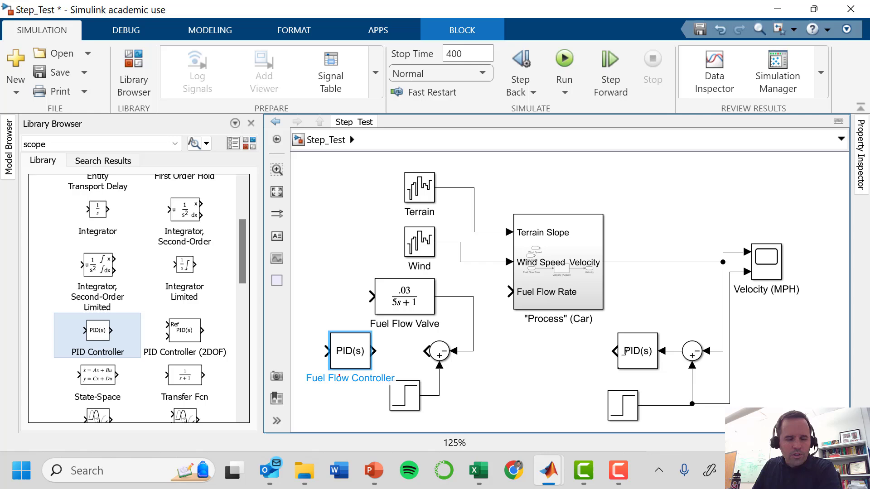
pyautogui.click(350, 350)
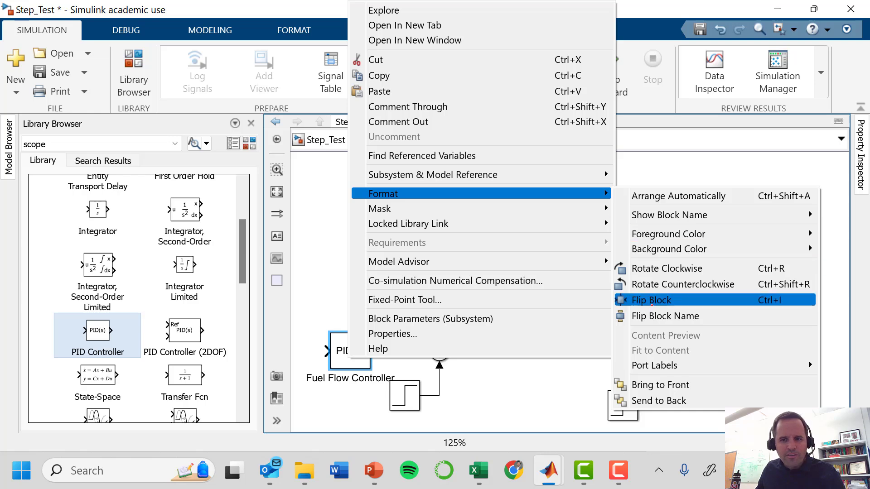
pyautogui.click(650, 300)
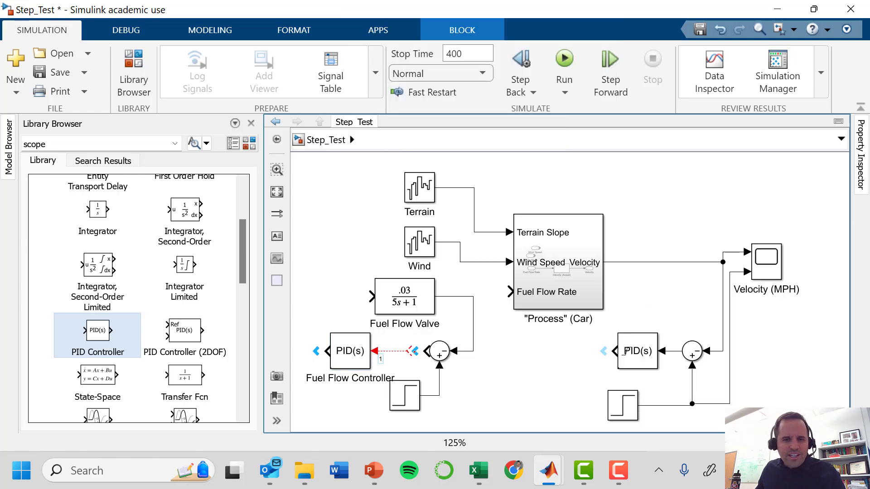
pyautogui.click(350, 351)
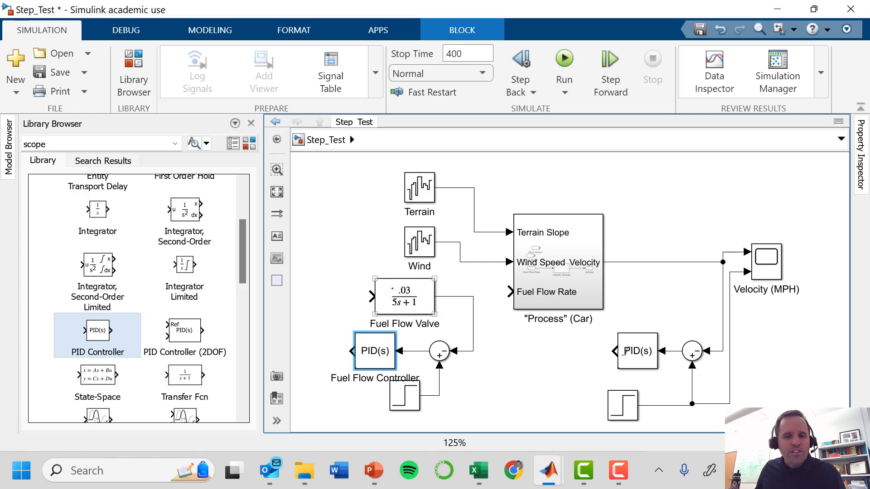
pyautogui.click(477, 470)
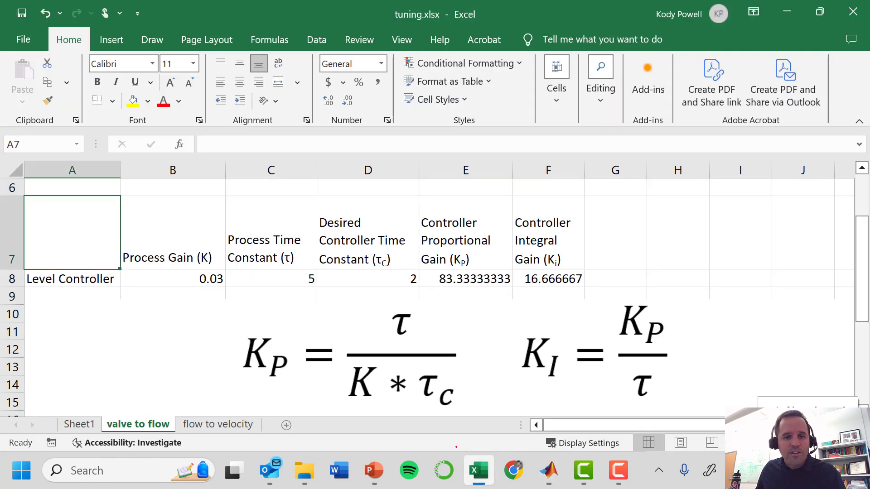
pyautogui.click(172, 278)
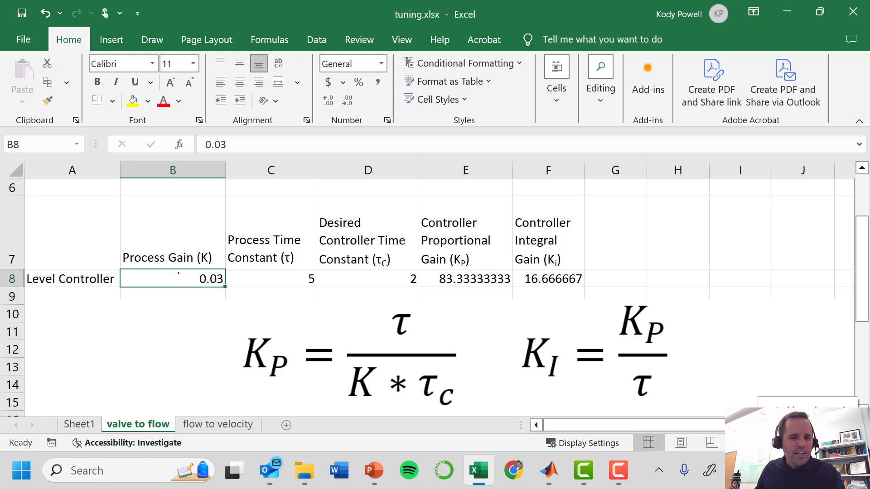
pyautogui.click(271, 279)
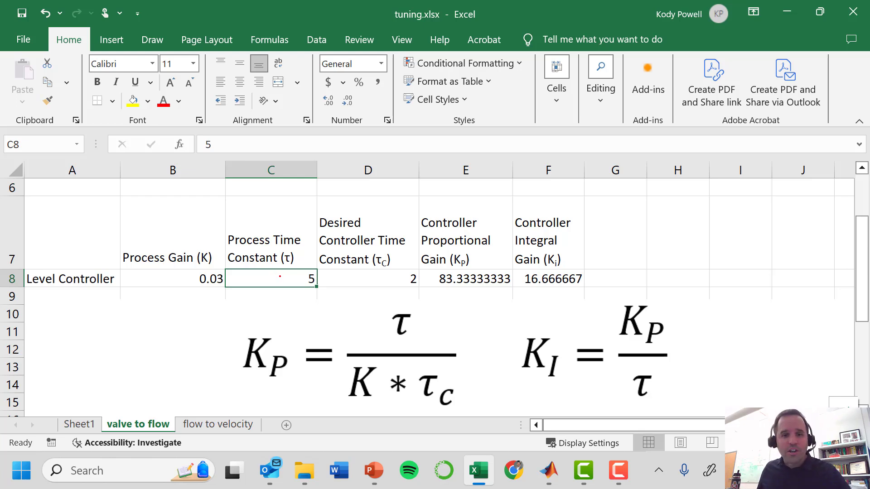
pyautogui.click(368, 279)
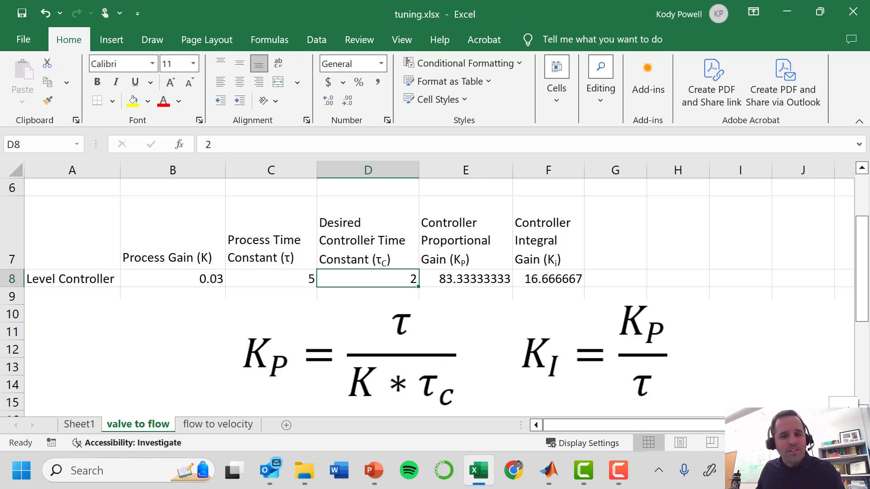
pyautogui.moveTo(428, 381)
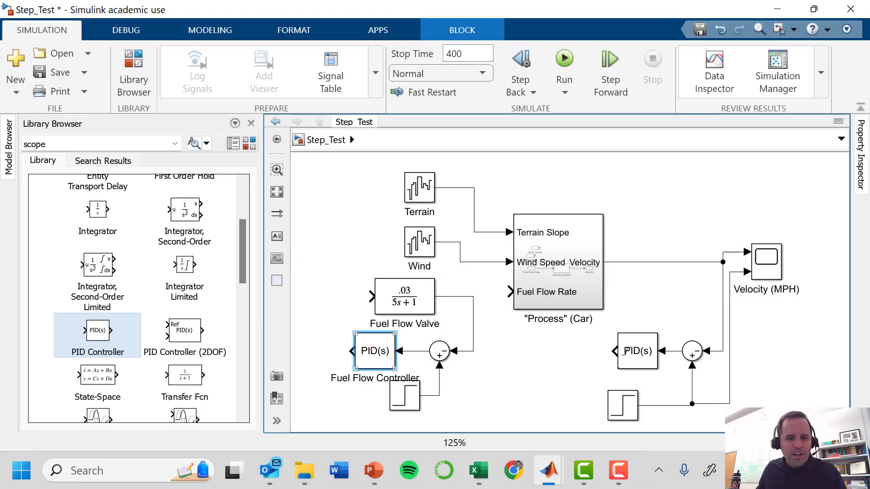
# Enter proportional gain 83.3 and integral gain 16.7 for the Fuel Flow Controller
pyautogui.doubleClick(374, 350)
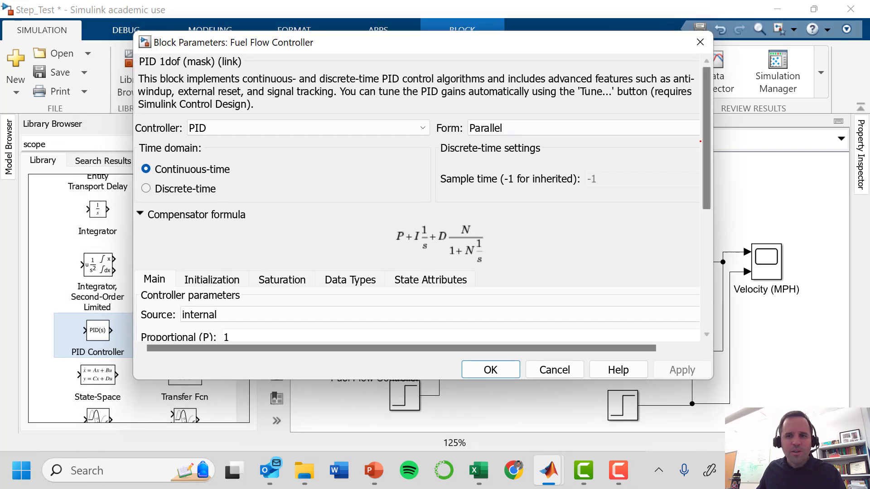
pyautogui.scroll(-3)
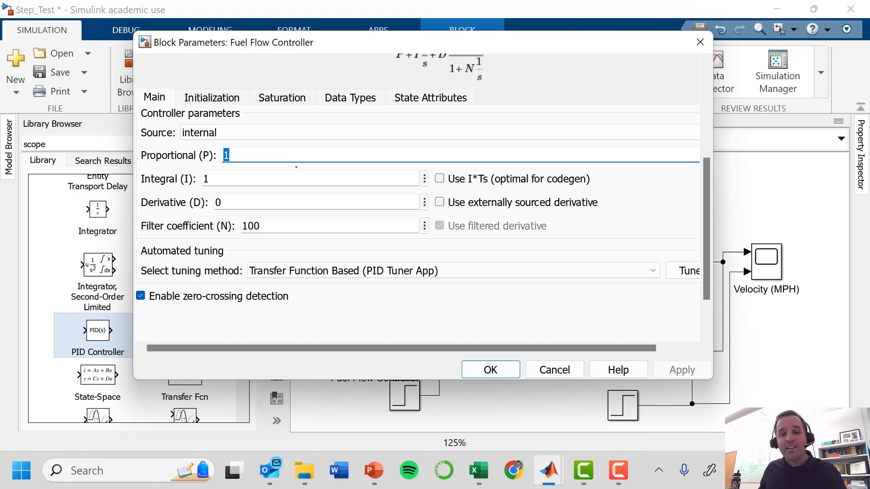
pyautogui.write('83.3')
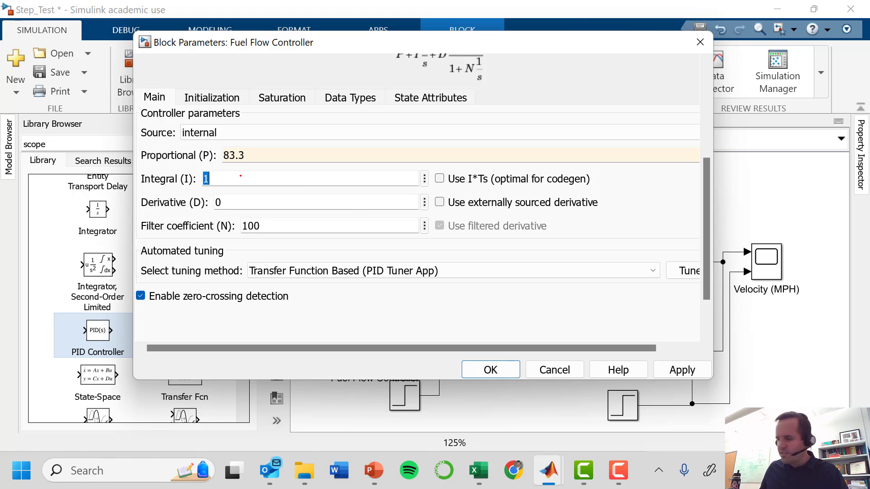
pyautogui.write('16.7')
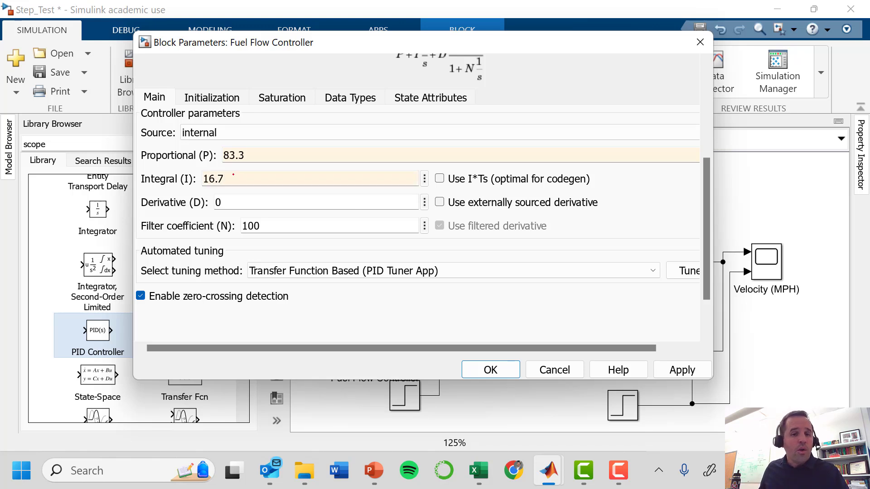
pyautogui.tripleClick(233, 155)
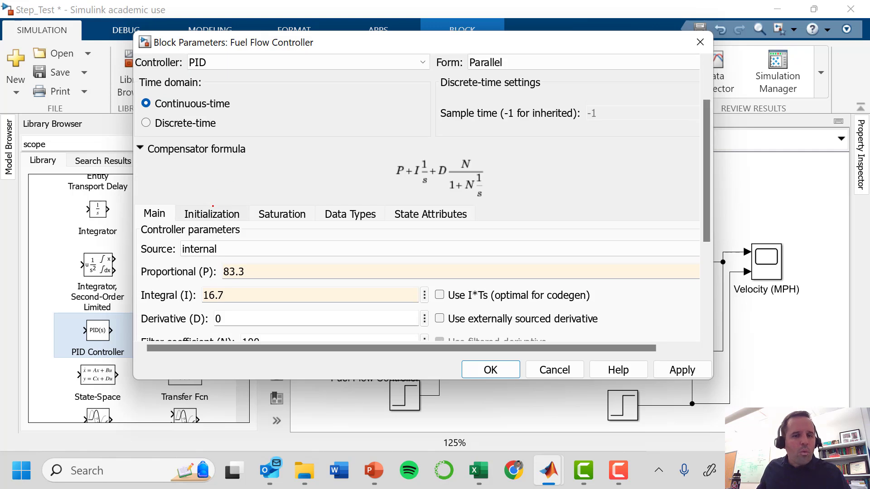
# Enable controller output limiting on the Saturation tab with limits 0 and 100
pyautogui.click(282, 213)
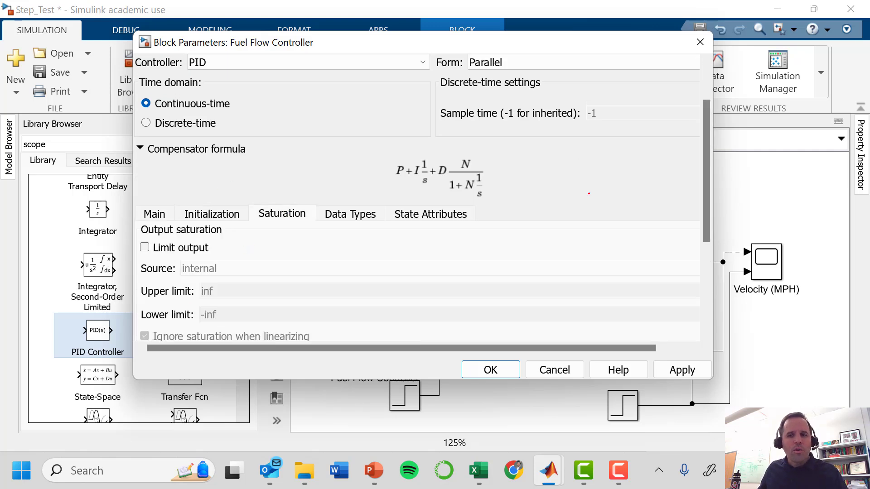
pyautogui.scroll(-3)
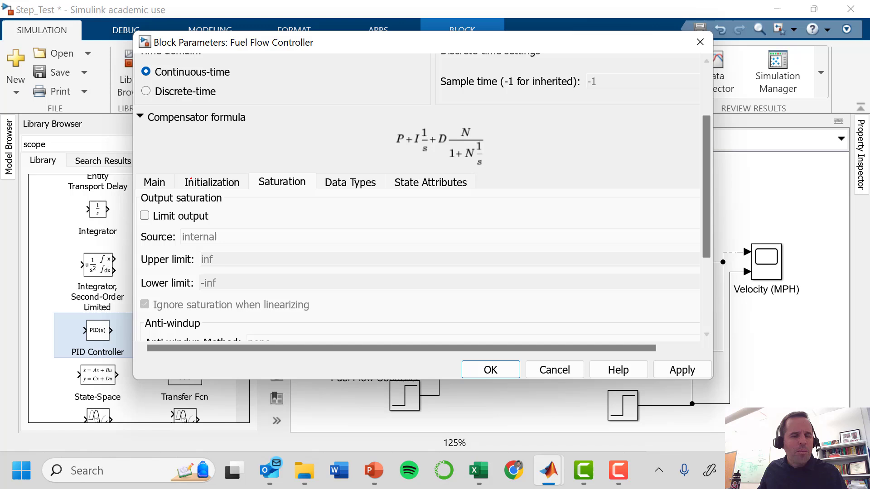
pyautogui.click(144, 215)
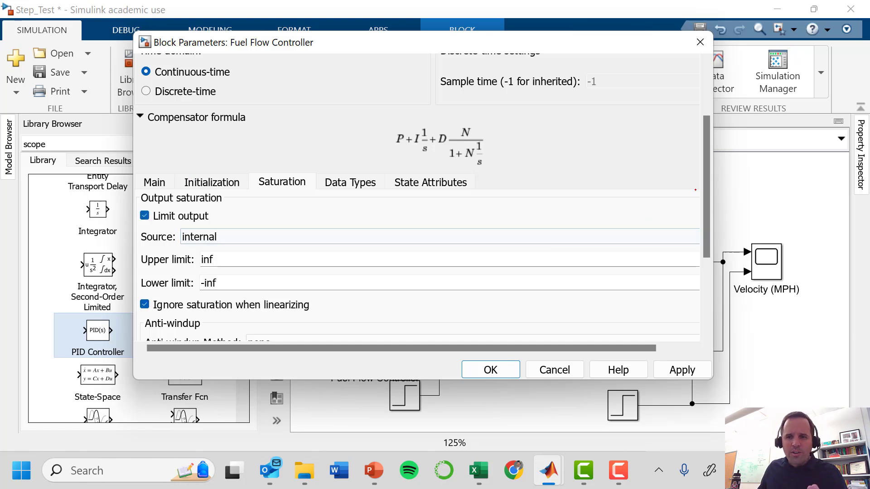
pyautogui.scroll(-3)
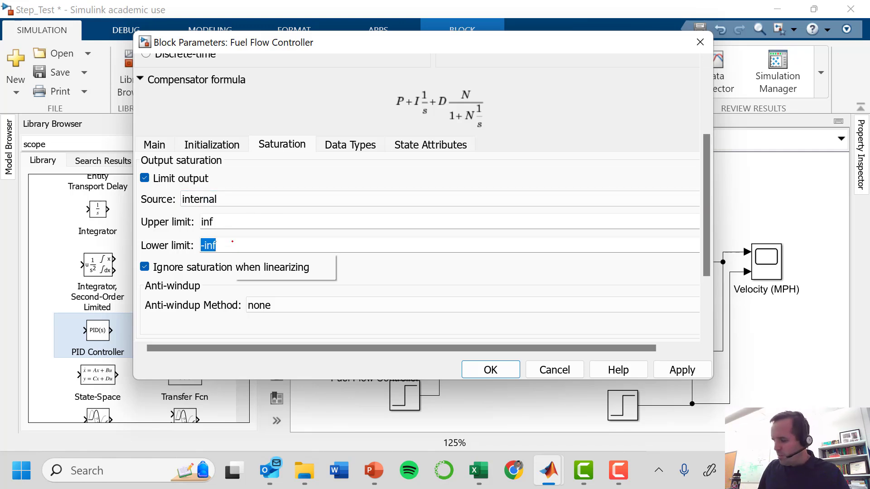
pyautogui.write('0')
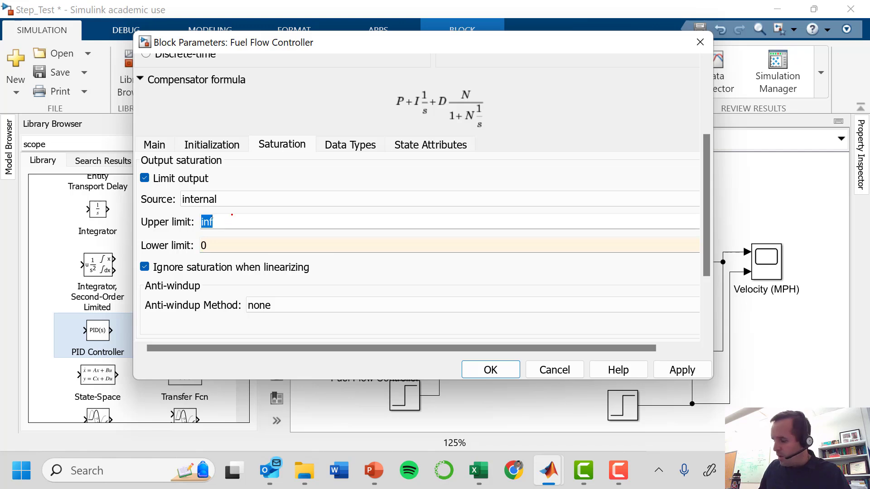
pyautogui.write('100')
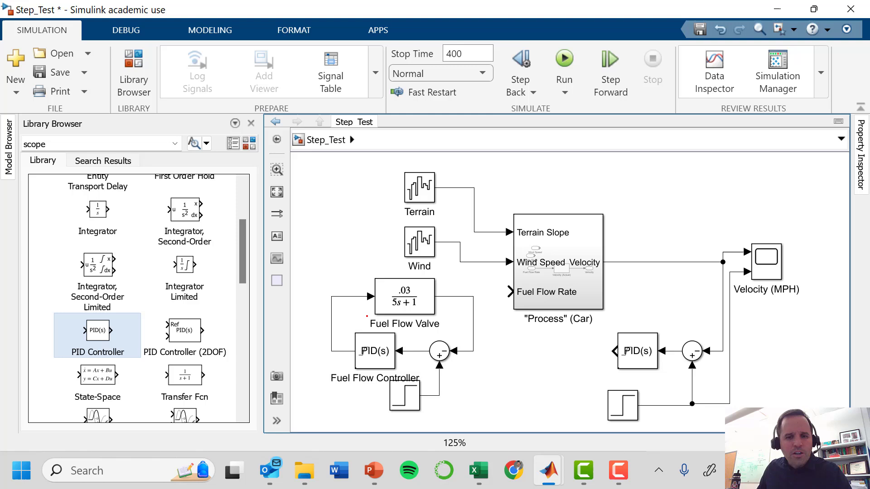
# Review the fuel flow set point Step block's settings, leaving them unchanged
pyautogui.click(558, 262)
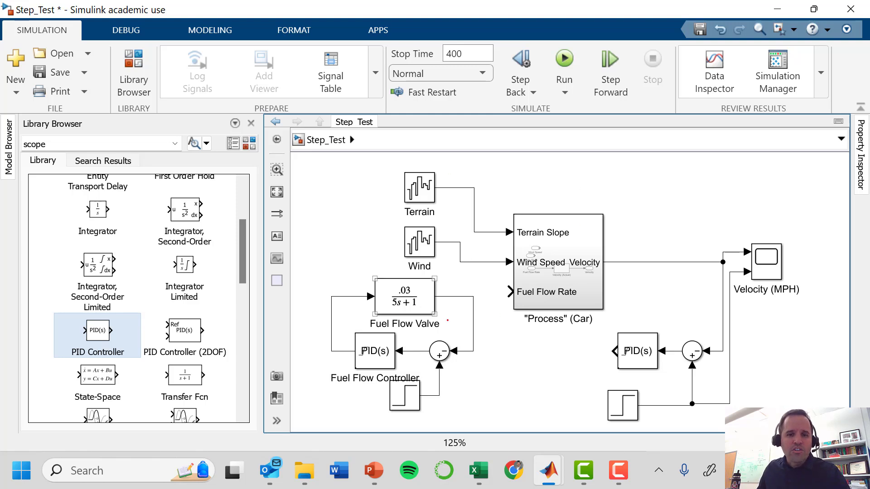
pyautogui.click(403, 397)
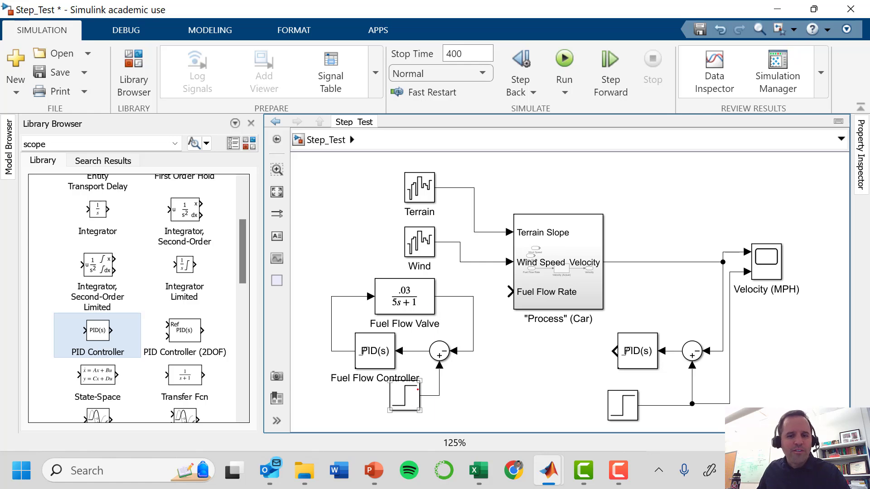
pyautogui.click(403, 397)
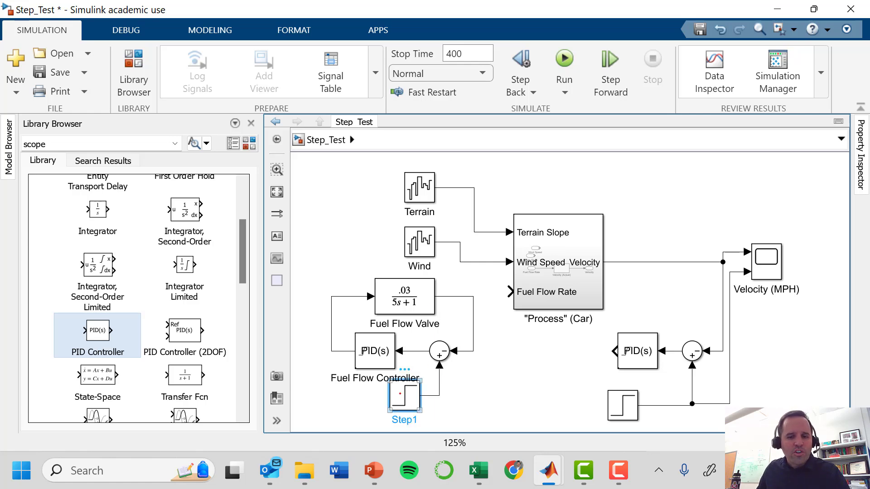
pyautogui.doubleClick(404, 396)
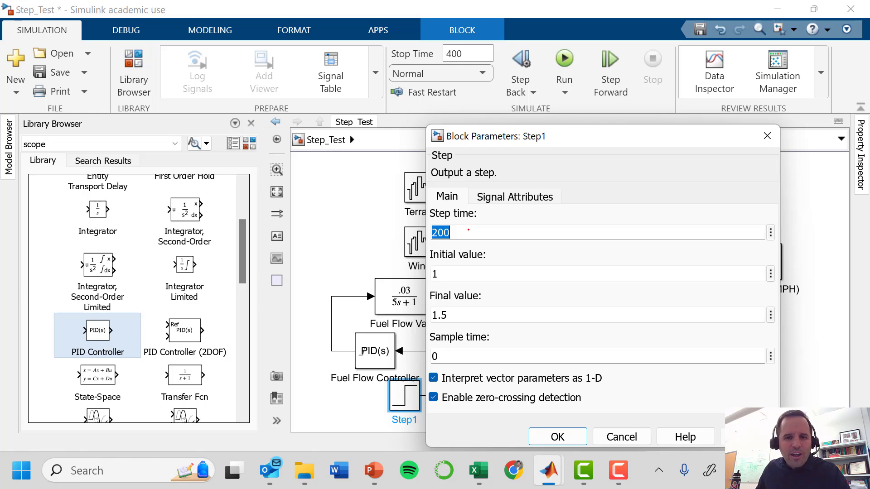
pyautogui.click(556, 437)
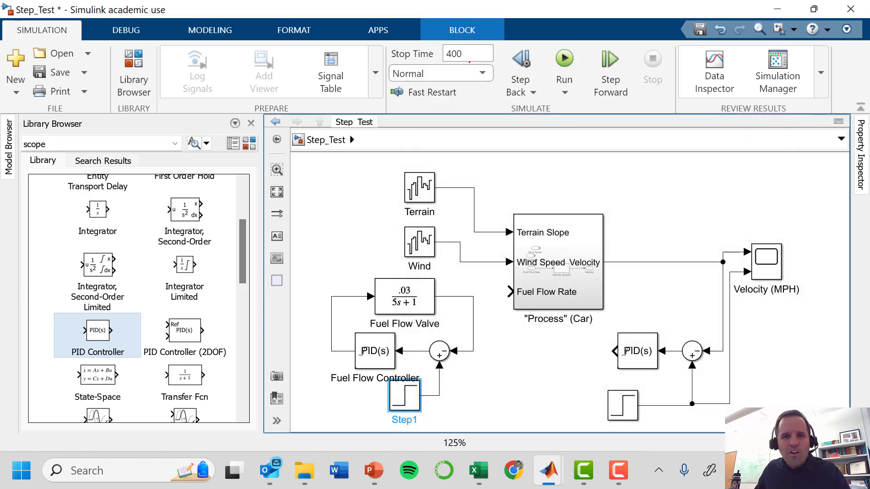
# Duplicate the Velocity scope above the car process and name it Fuel Flow
pyautogui.click(557, 260)
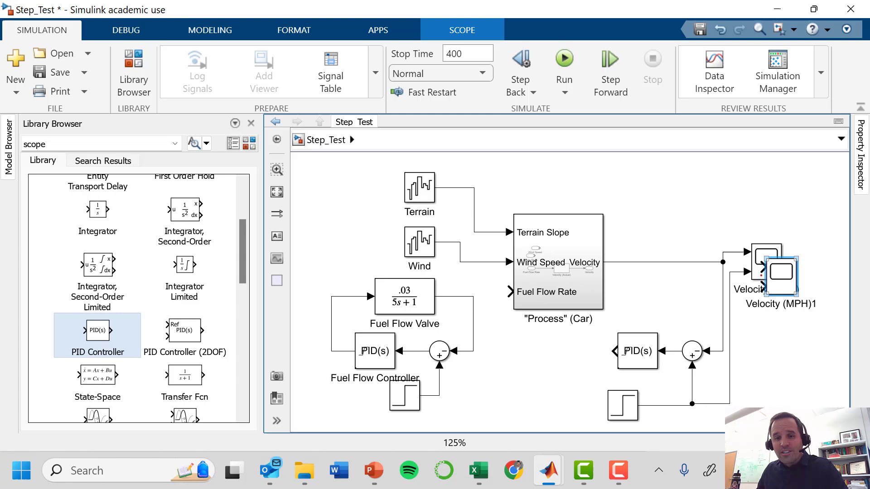
pyautogui.moveTo(776, 272); pyautogui.dragTo(543, 178)
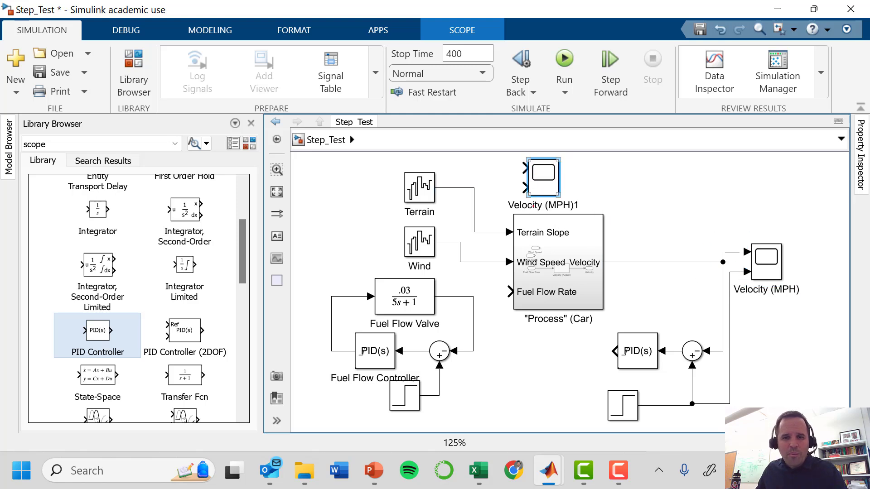
pyautogui.write('Fuel')
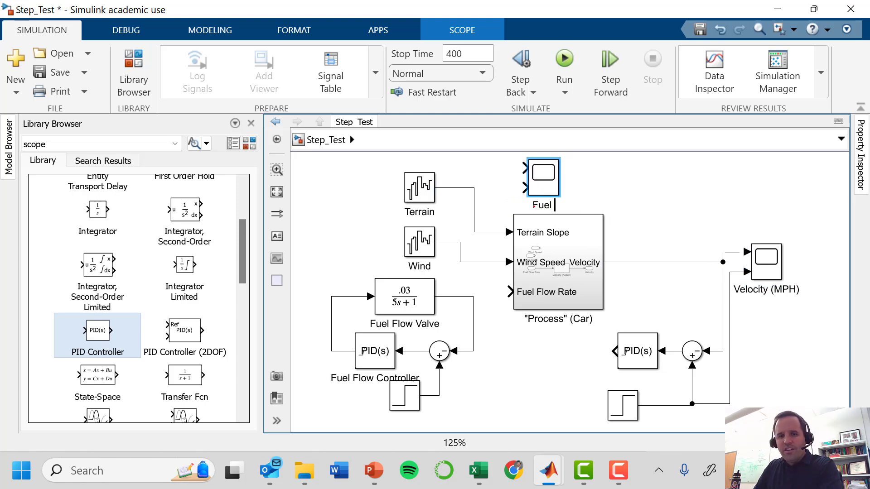
pyautogui.write('Flow')
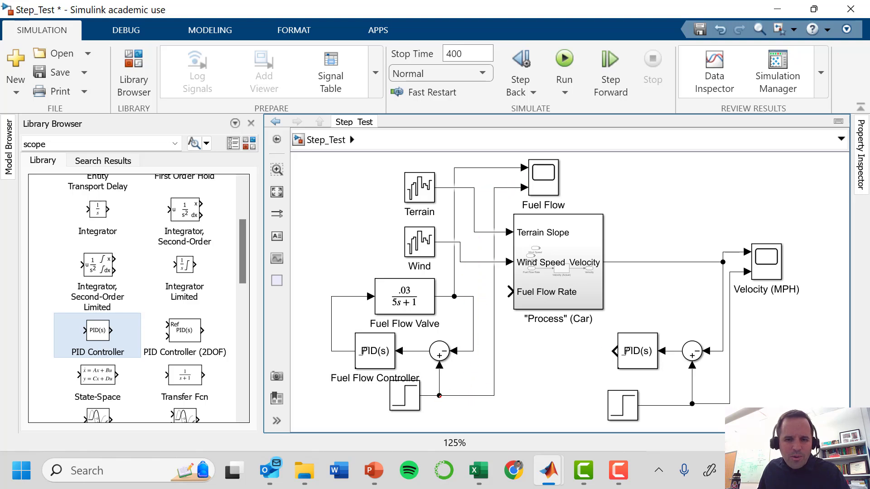
pyautogui.click(563, 56)
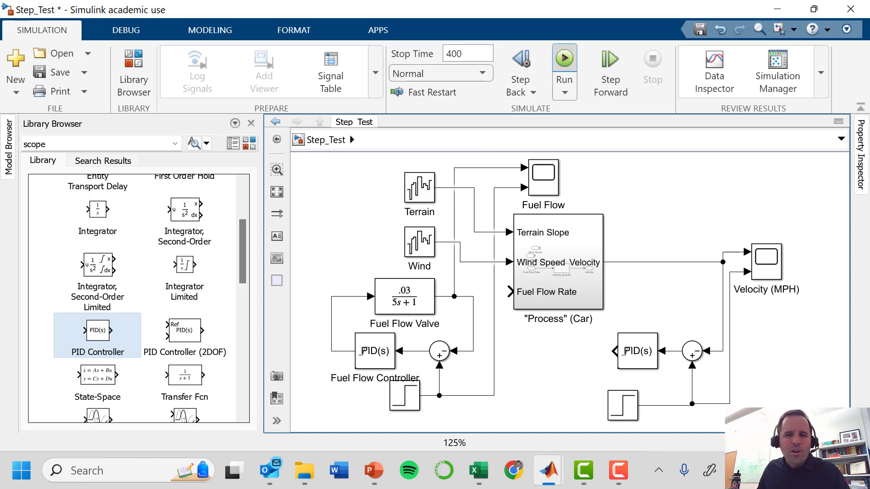
pyautogui.click(563, 57)
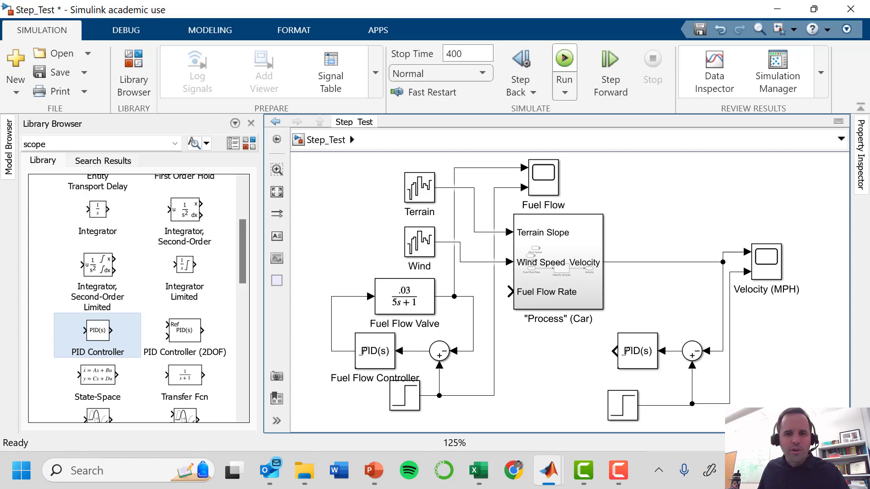
pyautogui.click(544, 178)
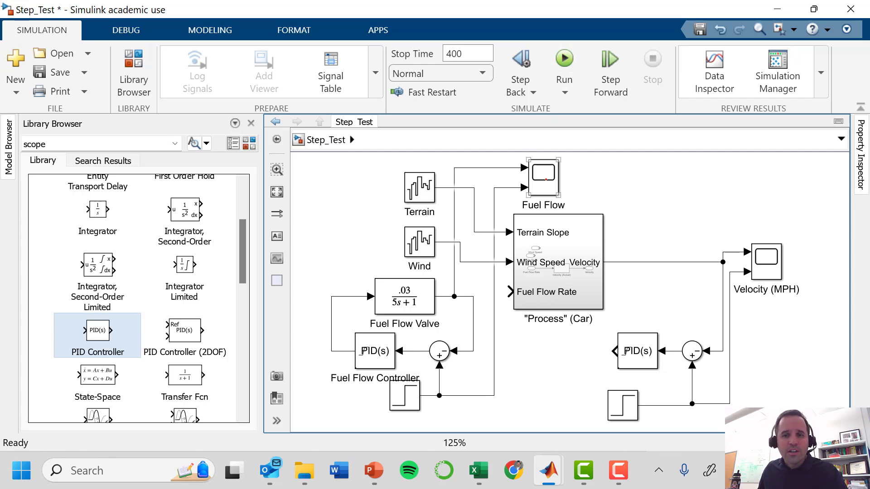
pyautogui.doubleClick(542, 177)
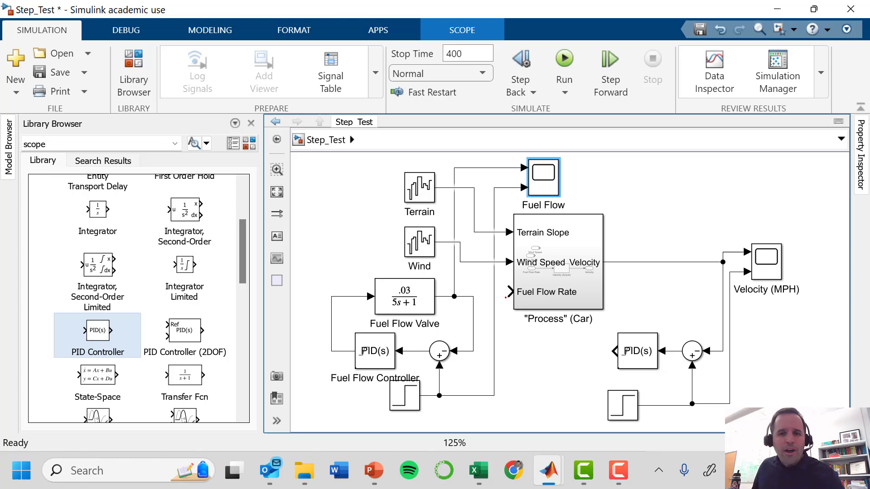
pyautogui.click(558, 260)
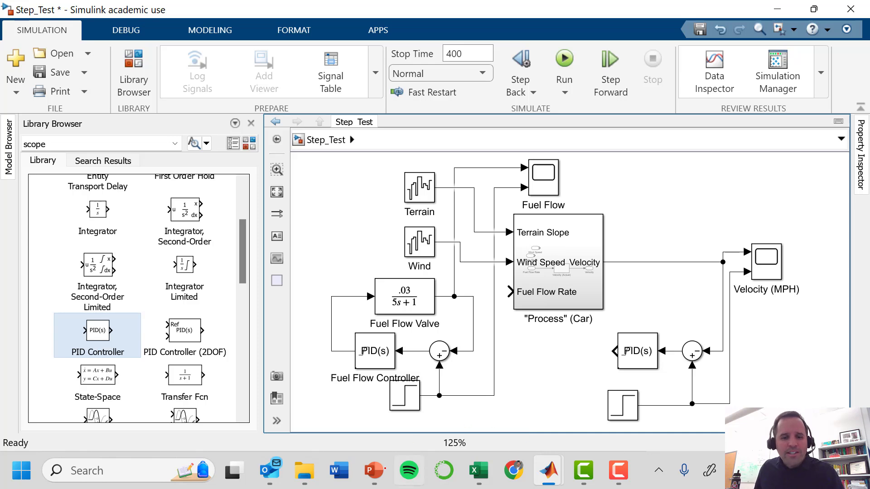
pyautogui.click(403, 397)
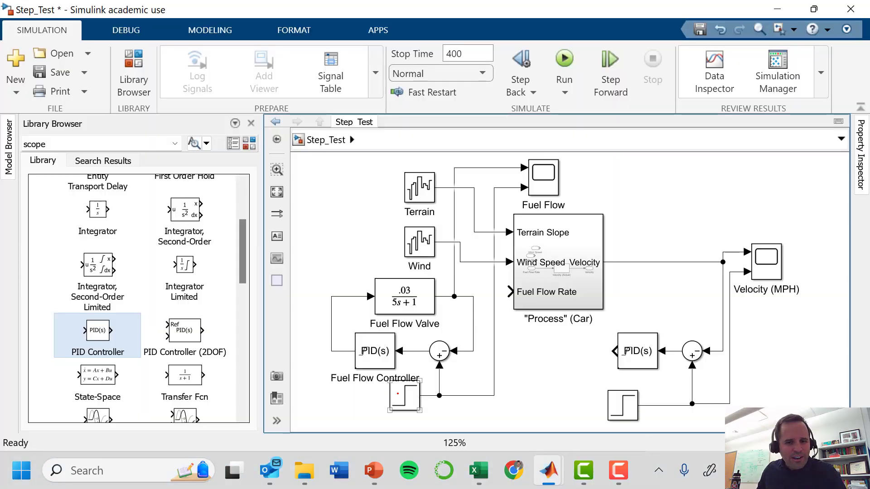
# Verify the set point step goes from 1 to 1.5 at time 200
pyautogui.doubleClick(404, 395)
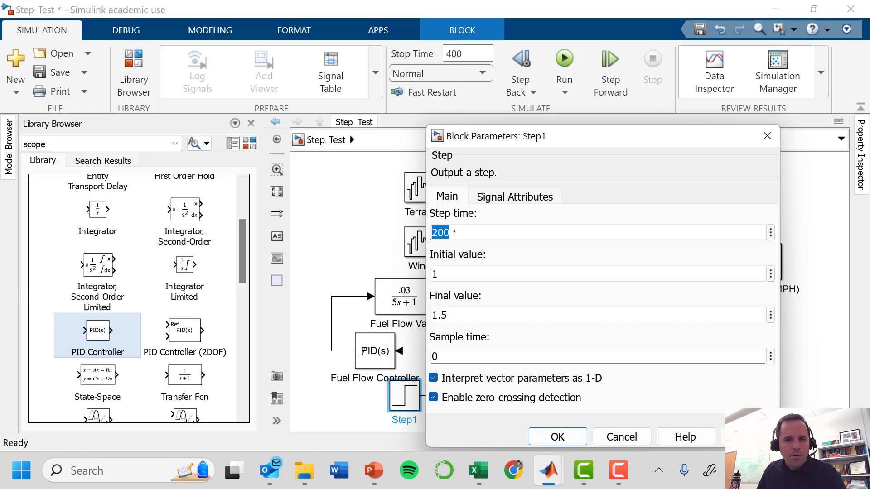
pyautogui.click(598, 272)
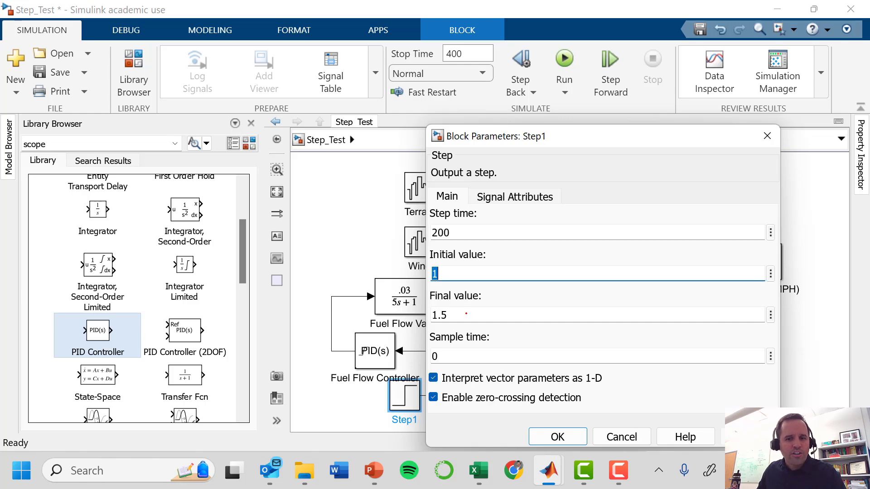
pyautogui.click(557, 437)
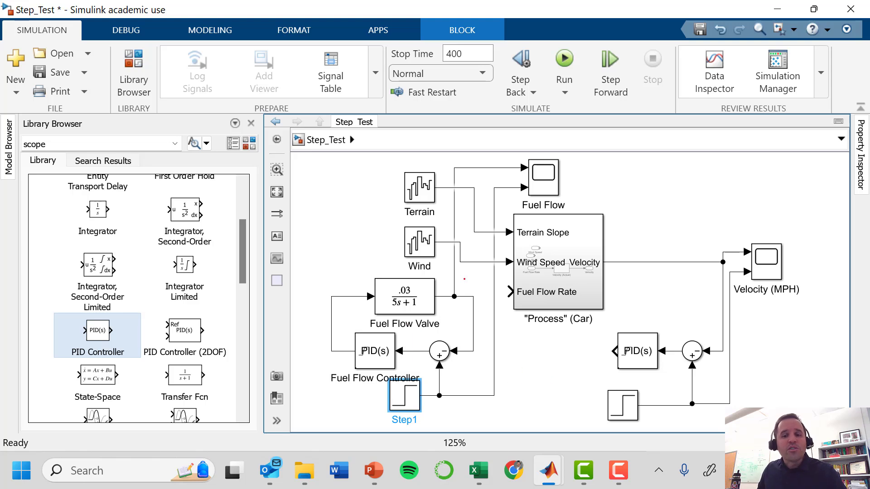
# Connect the Fuel Flow Valve output to the car's Fuel Flow Rate input
pyautogui.click(557, 261)
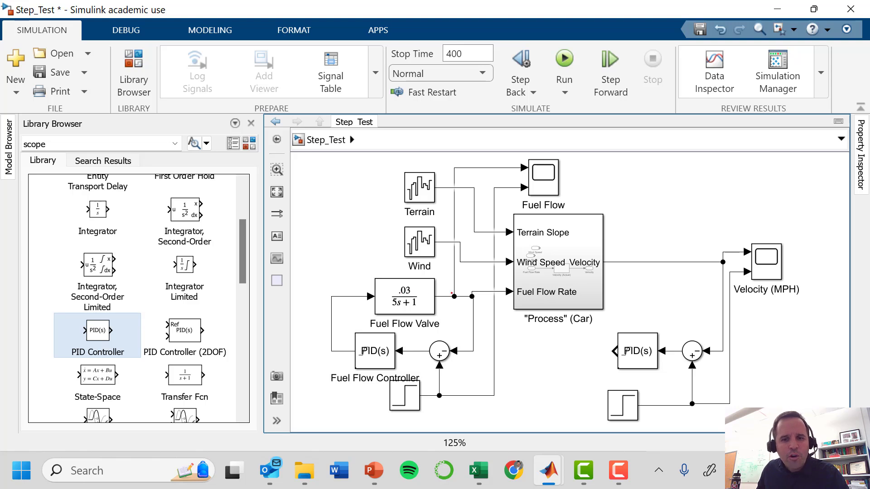
pyautogui.click(403, 396)
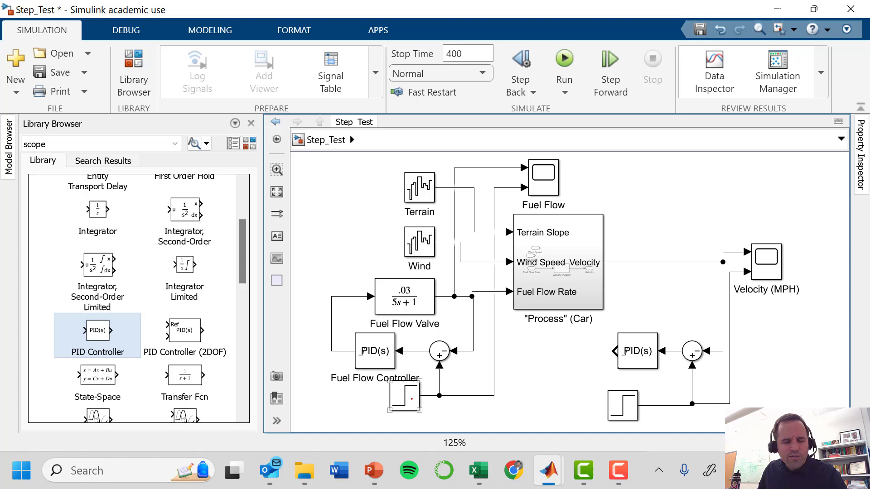
pyautogui.click(375, 351)
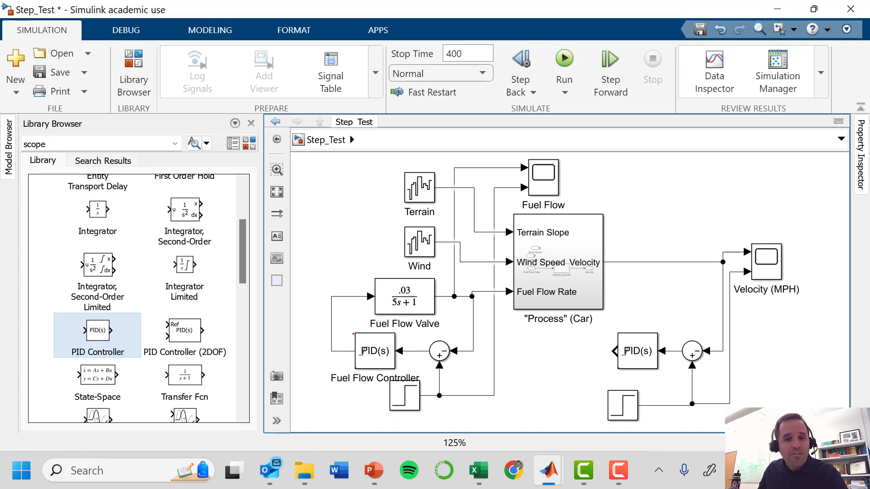
pyautogui.click(403, 296)
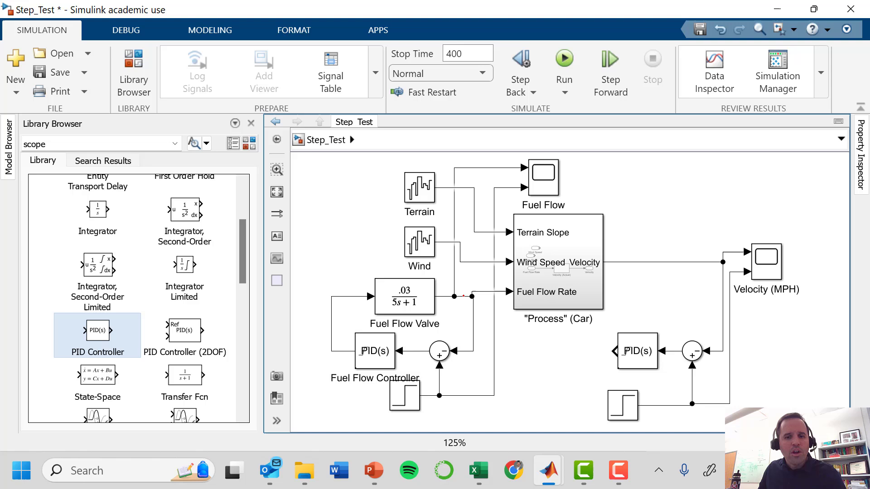
pyautogui.click(557, 262)
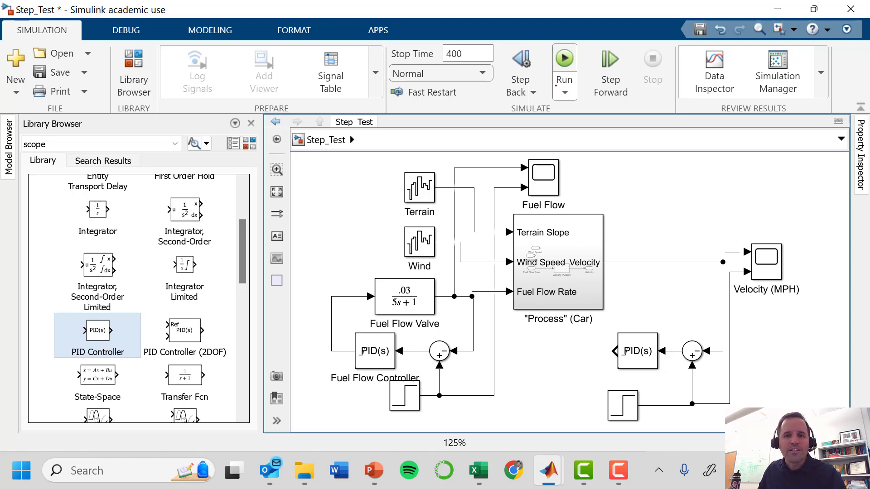
# Run the simulation and zoom the Velocity (MPH) scope on the response after t=200
pyautogui.click(562, 57)
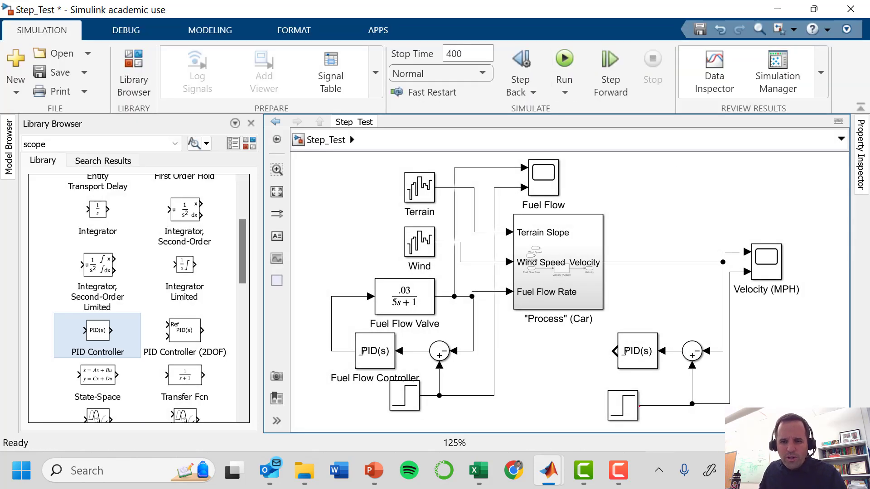
pyautogui.click(766, 261)
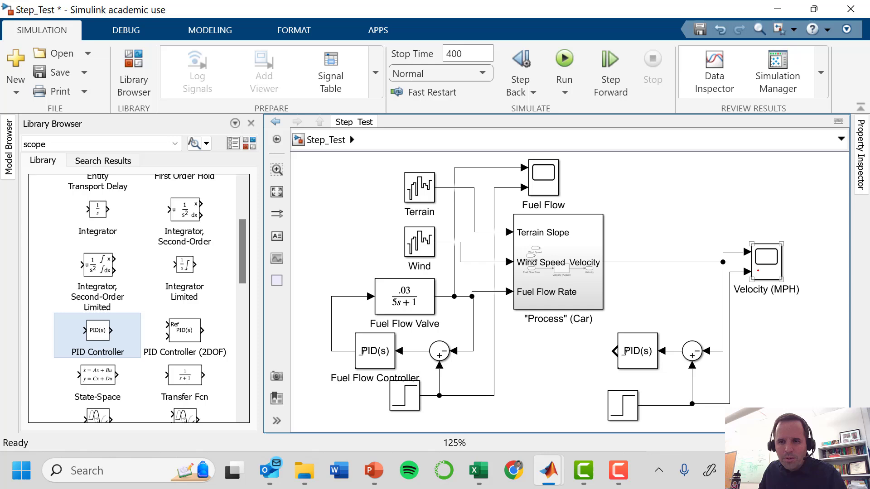
pyautogui.doubleClick(765, 262)
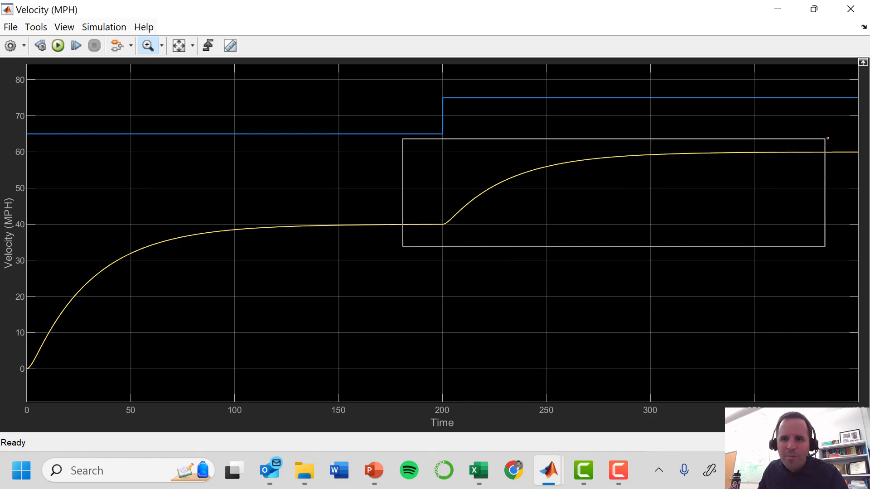
pyautogui.moveTo(402, 140); pyautogui.dragTo(825, 247)
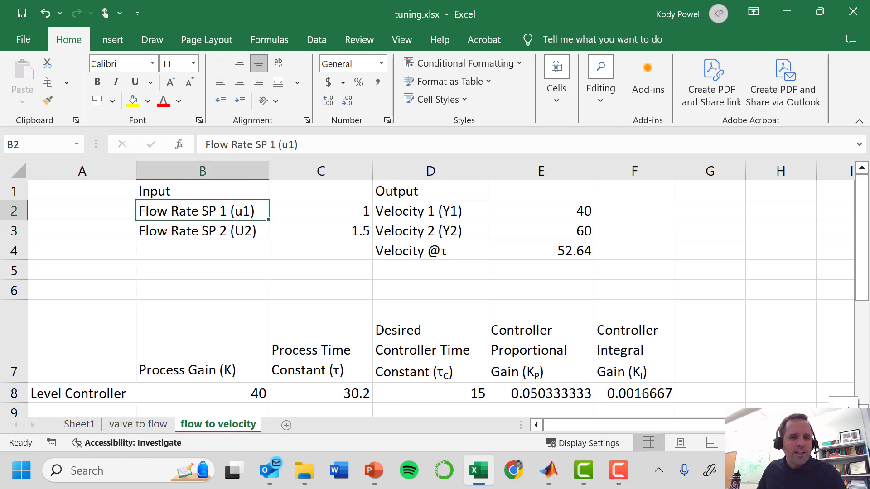
pyautogui.click(202, 231)
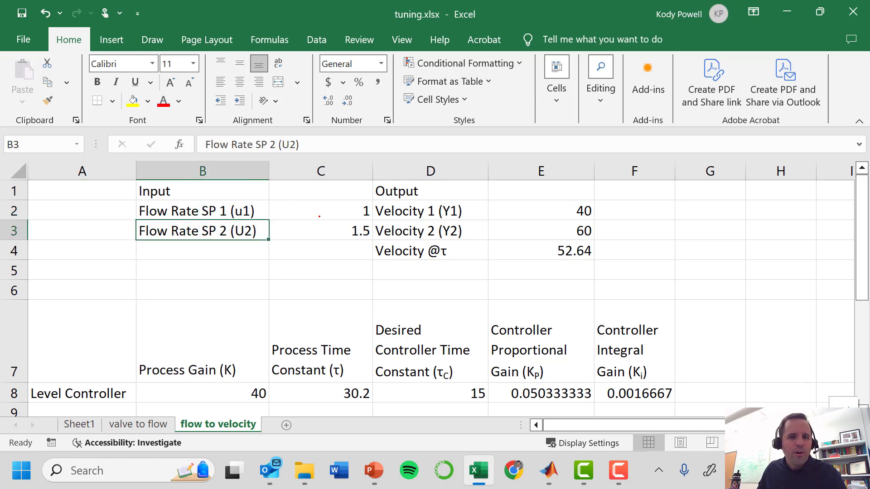
pyautogui.click(320, 231)
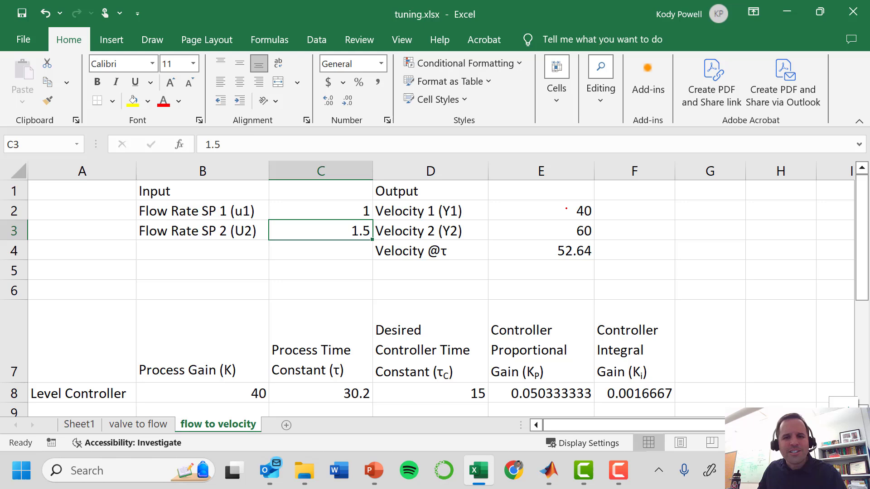
pyautogui.click(541, 230)
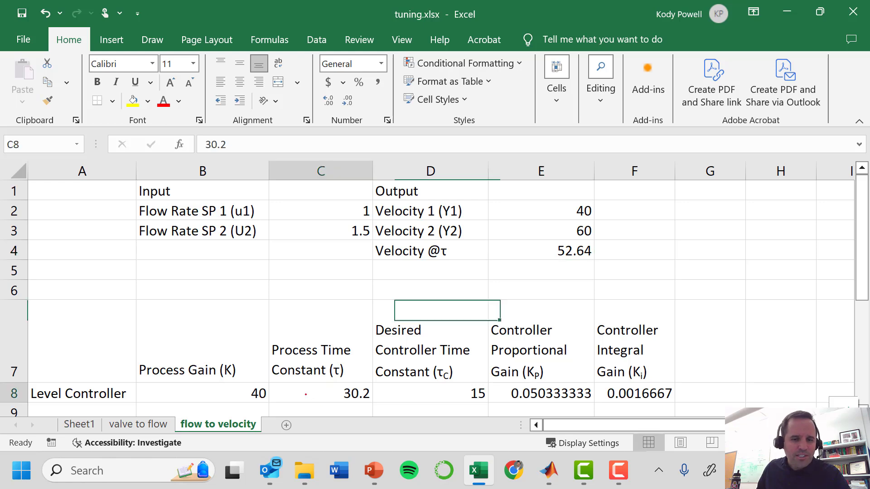
pyautogui.click(320, 393)
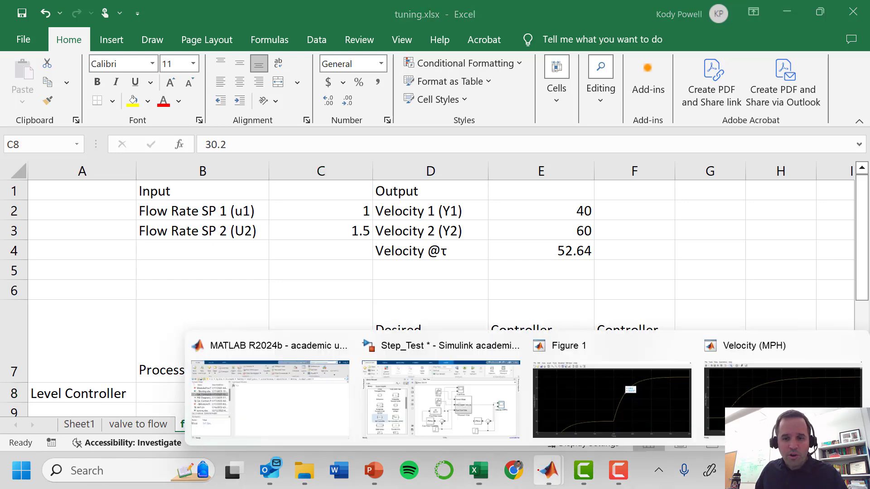
# Copy the Velocity scope to a figure and place a data tip at X 231.8, Y 52.55
pyautogui.click(746, 346)
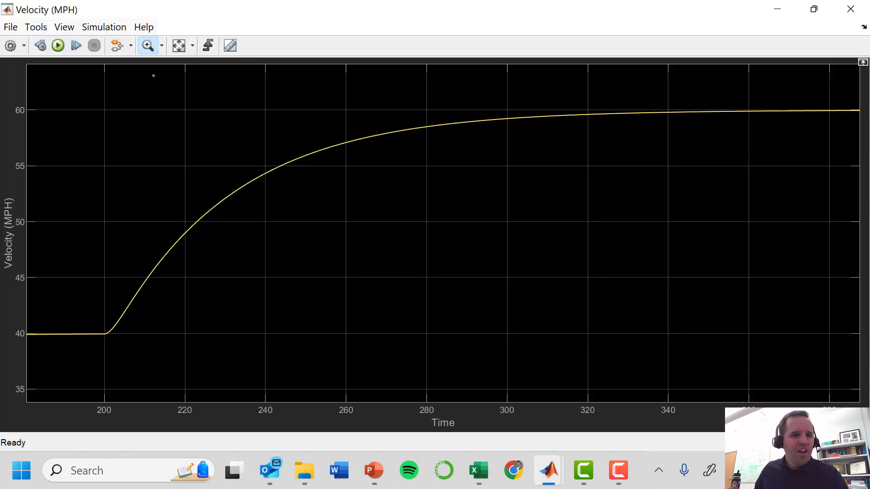
pyautogui.click(10, 27)
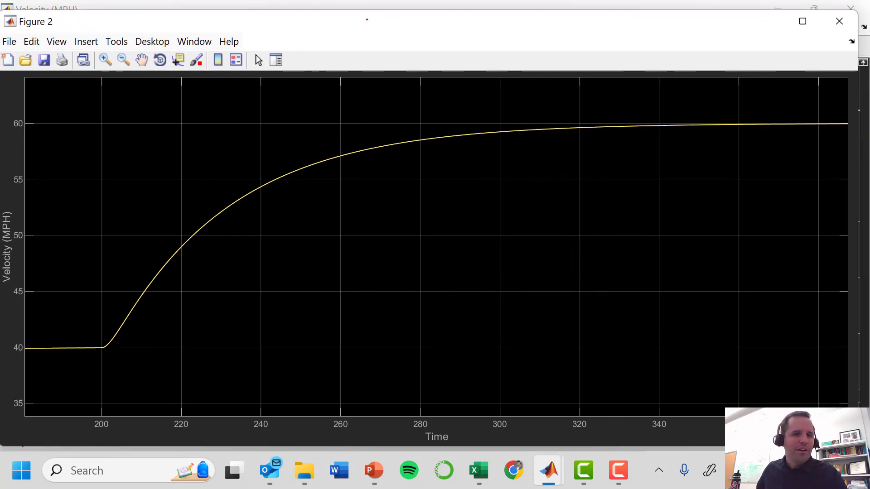
pyautogui.click(177, 60)
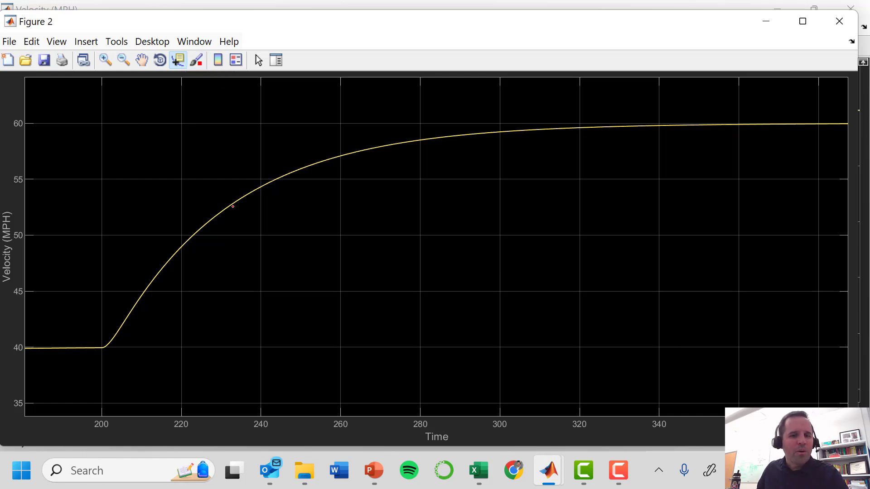
pyautogui.click(477, 471)
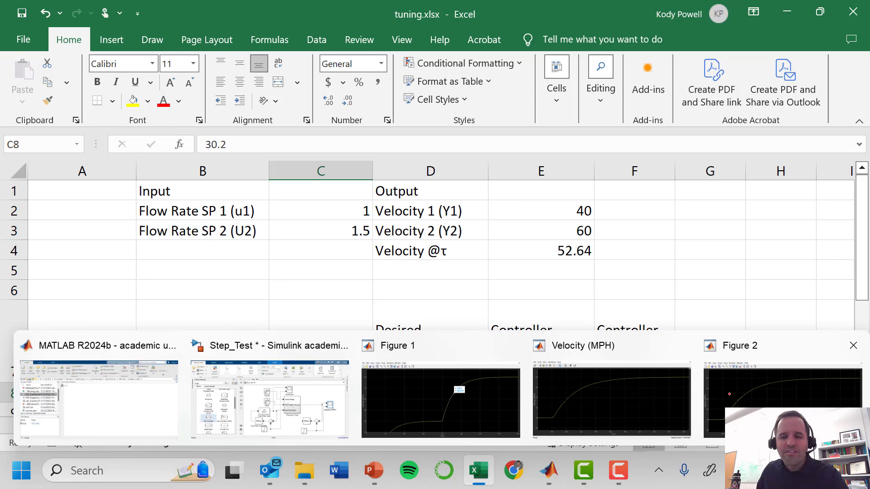
pyautogui.click(740, 345)
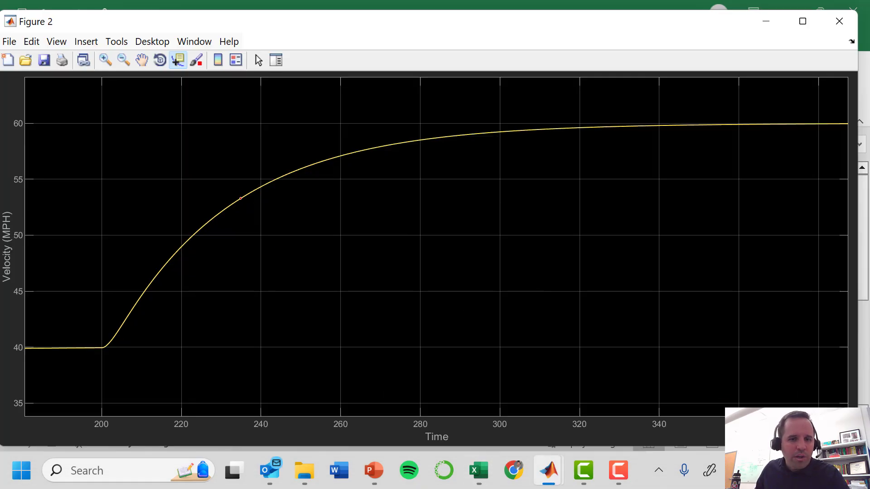
pyautogui.click(241, 198)
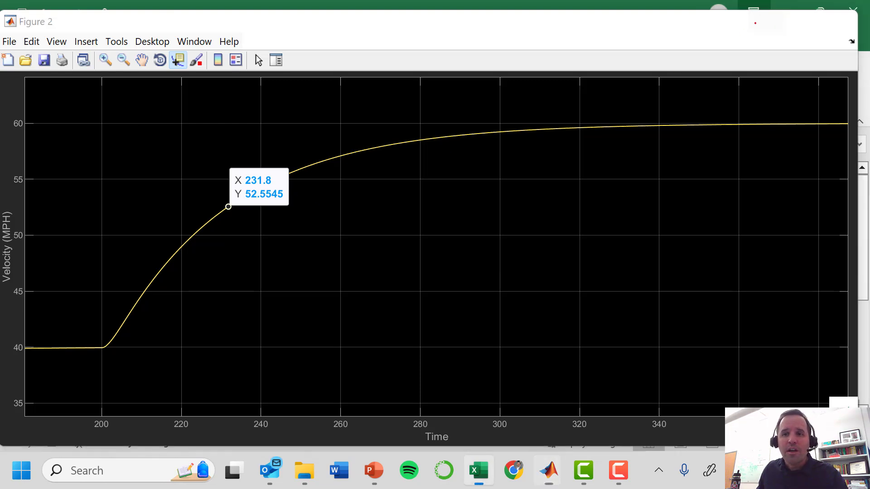
pyautogui.click(476, 470)
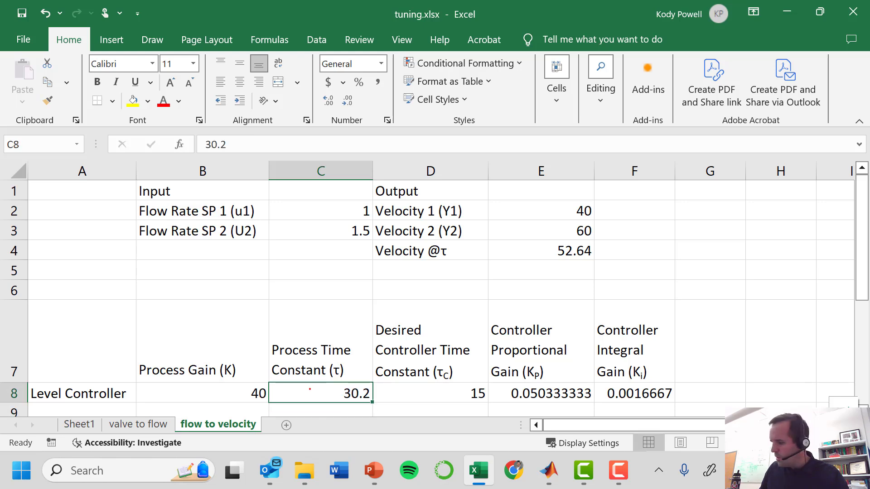
# Retype the process time constant in C8 as 32
pyautogui.write('32')
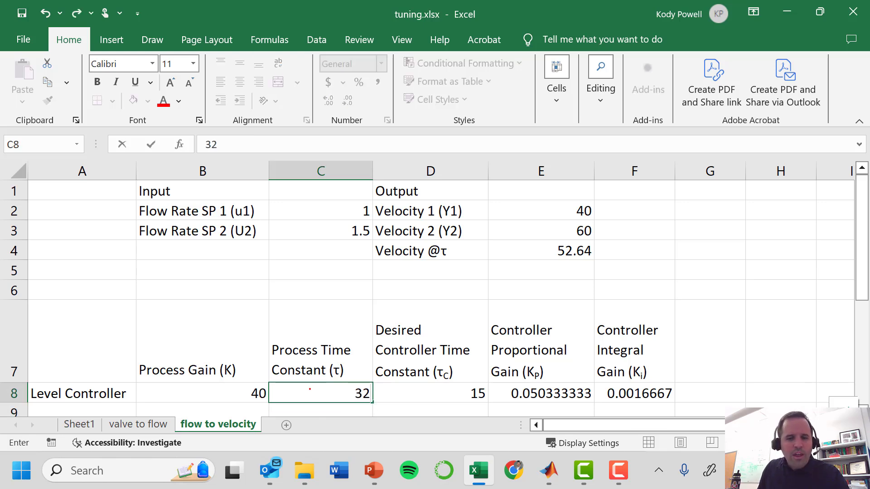
pyautogui.click(429, 393)
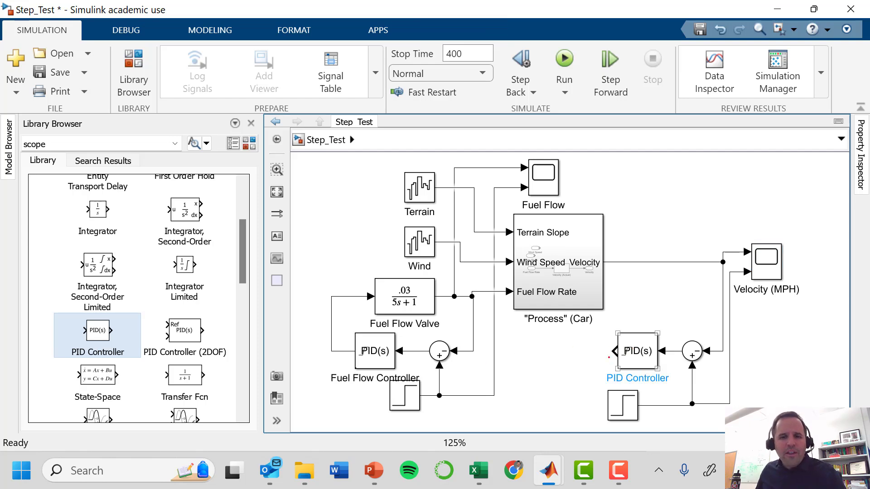
# Set velocity PI gains P 0.053, I 0.0017 and the set point step 65 to 75 at 200
pyautogui.doubleClick(637, 351)
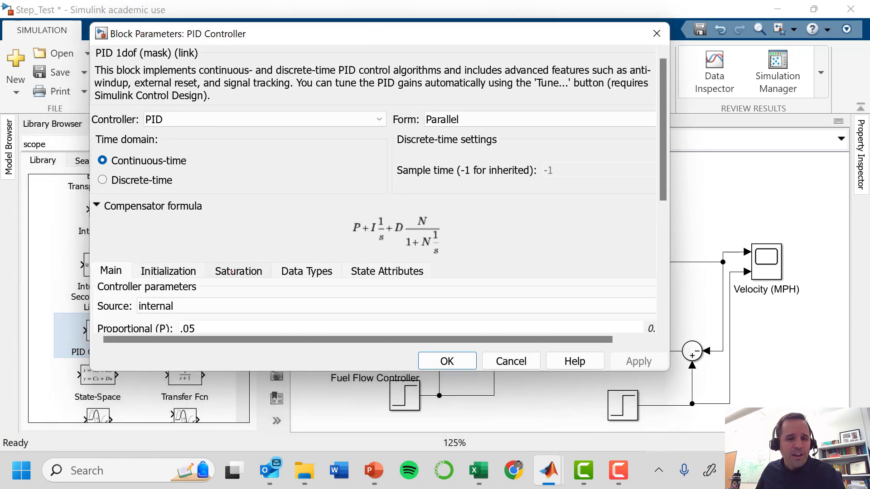
pyautogui.scroll(-3)
pyautogui.write('.0017')
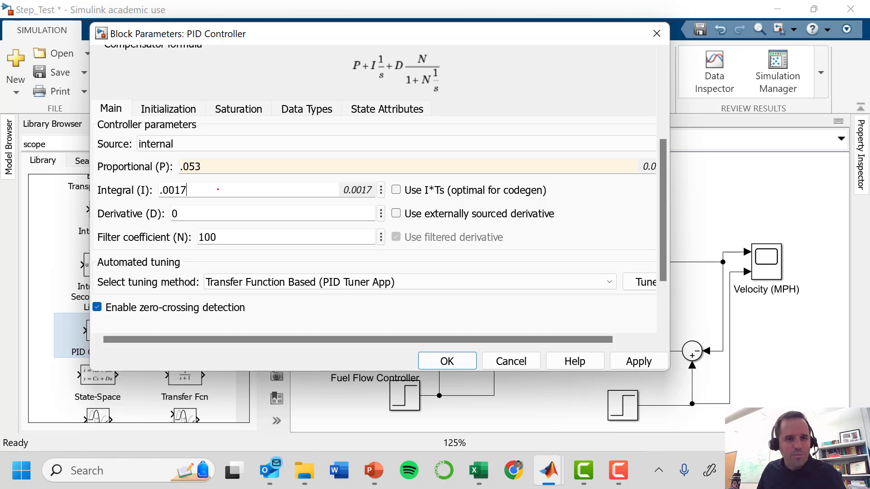
pyautogui.moveTo(228, 189)
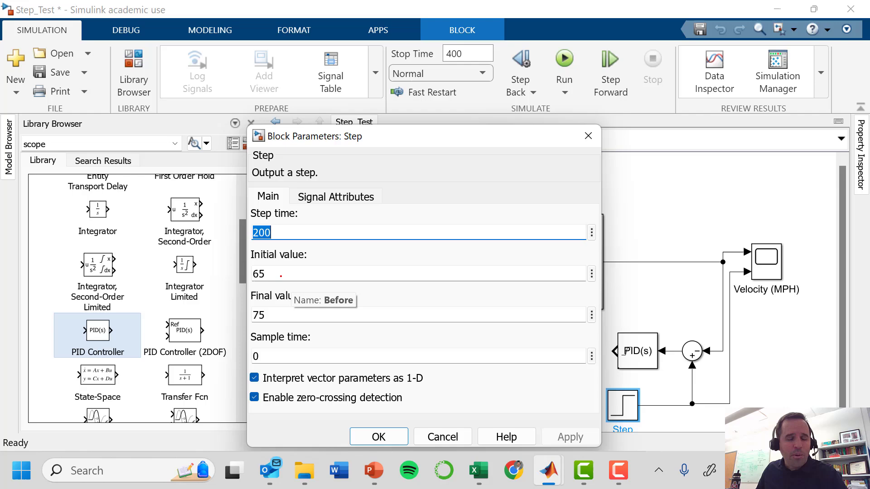
pyautogui.click(418, 315)
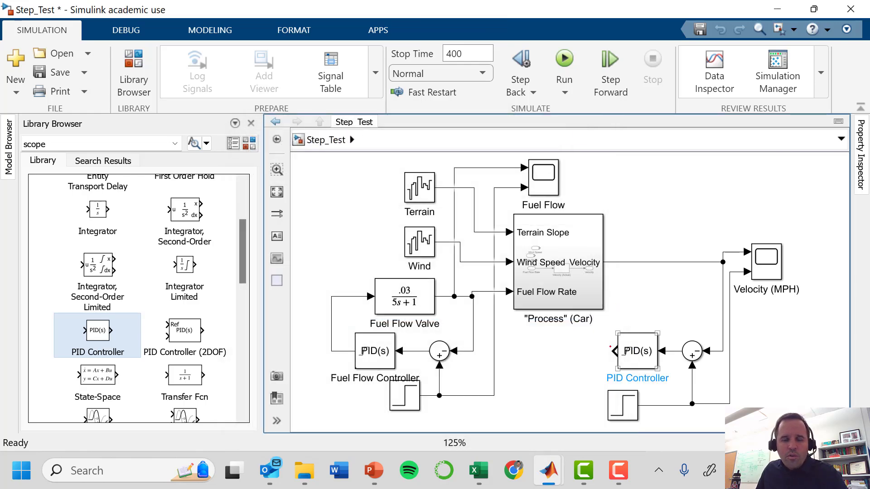
# Enable output saturation on the velocity PID controller with limits 0 to 3
pyautogui.doubleClick(637, 351)
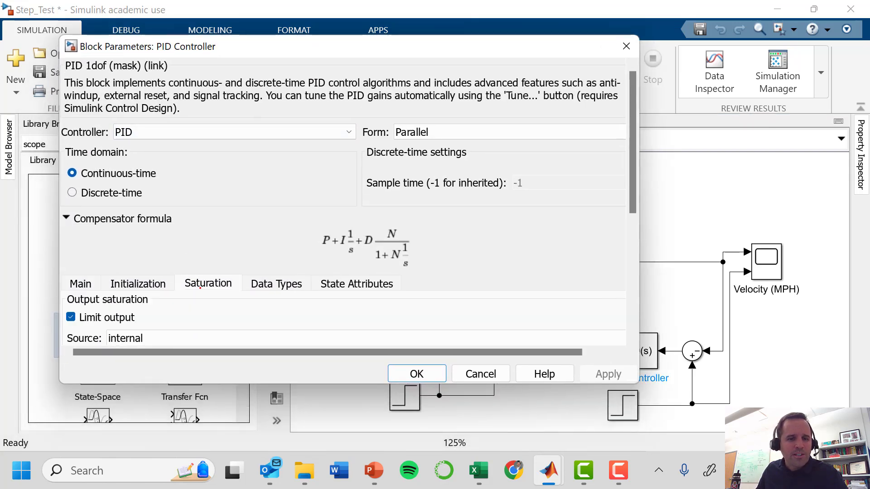
pyautogui.scroll(-3)
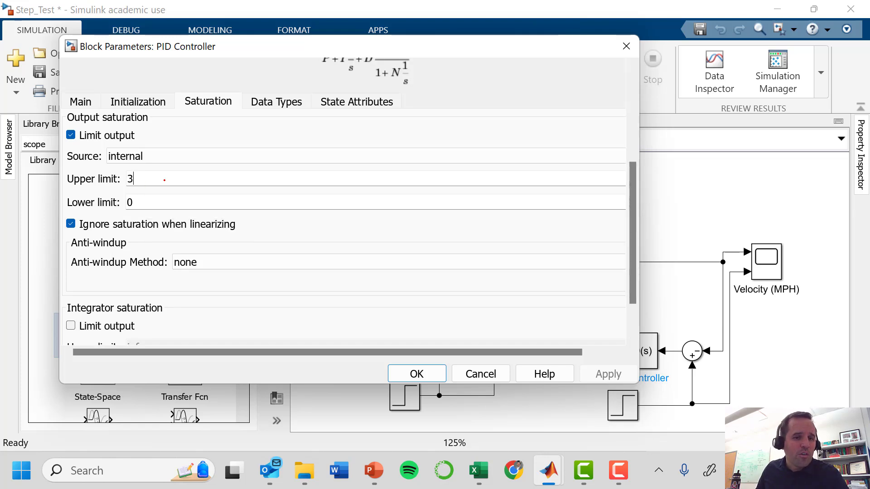
pyautogui.click(376, 202)
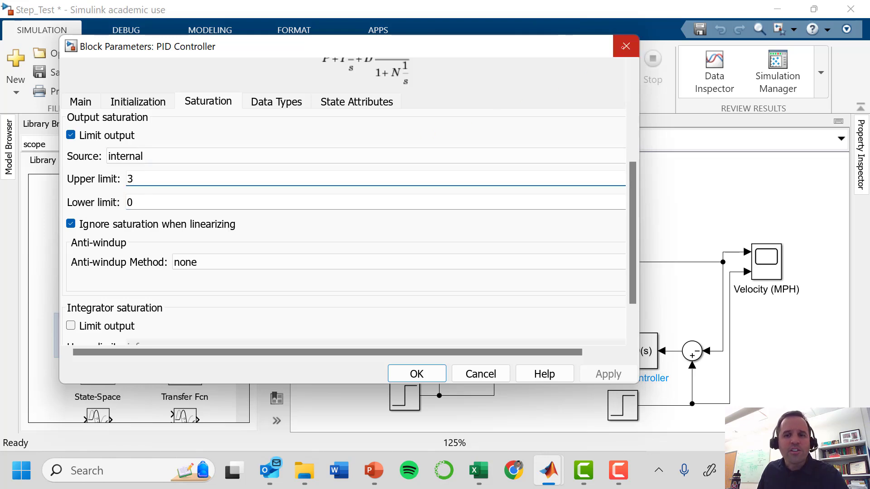
pyautogui.moveTo(626, 46)
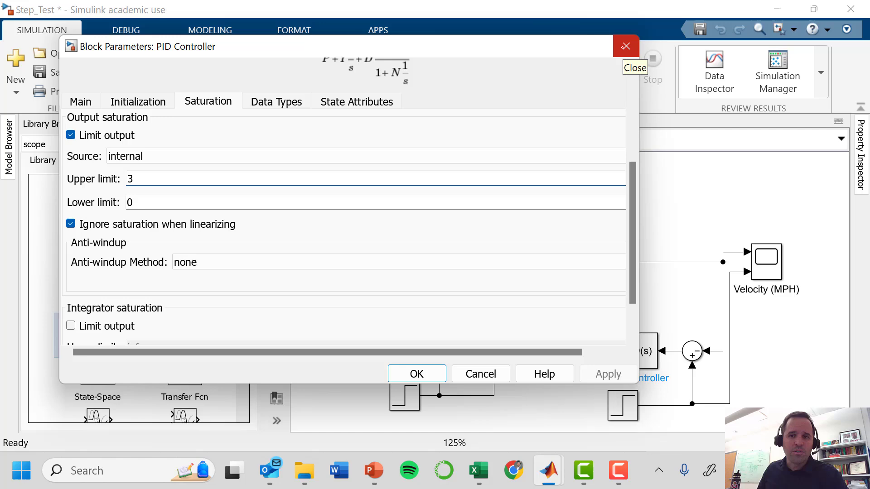
pyautogui.click(626, 46)
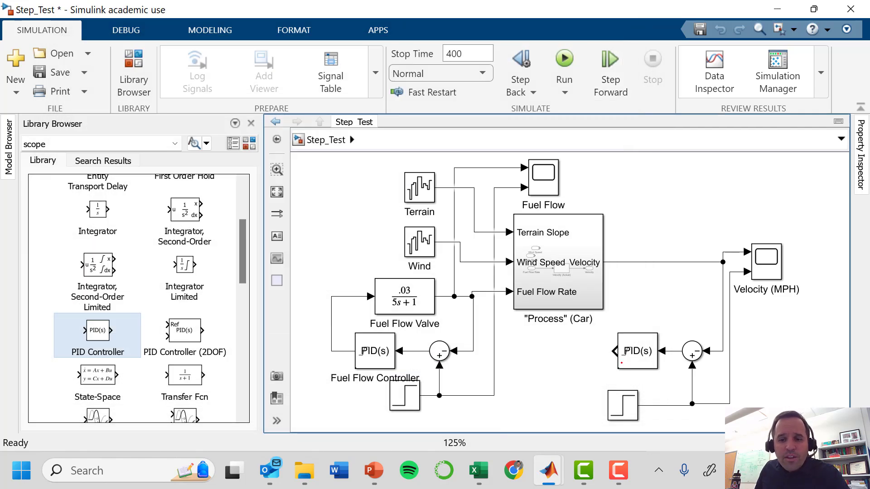
pyautogui.click(636, 351)
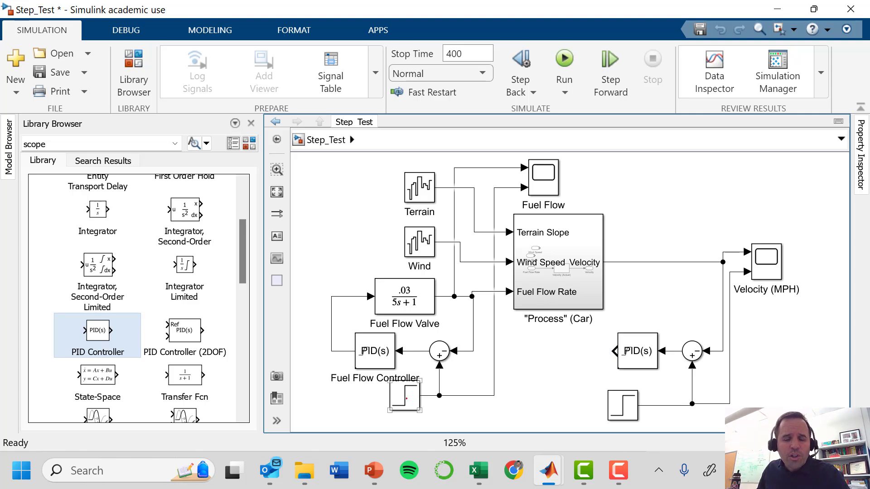
# Select and delete the Step1 fuel flow set point step block
pyautogui.click(404, 397)
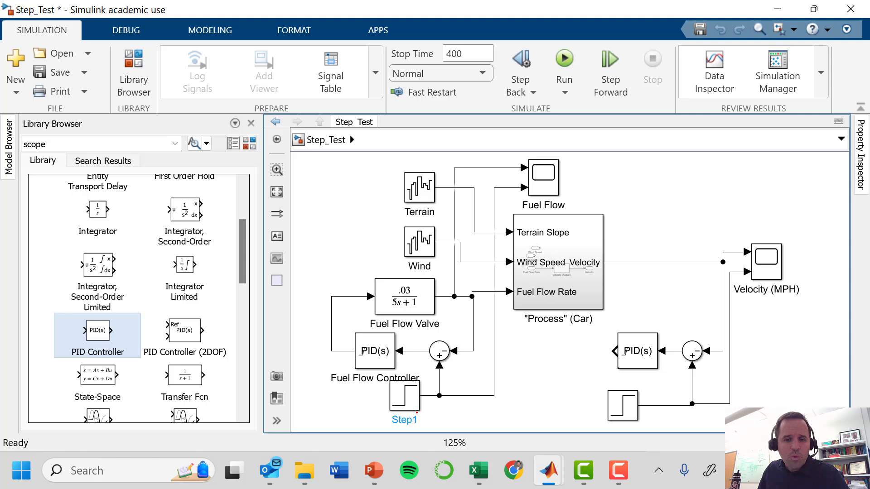
pyautogui.click(404, 397)
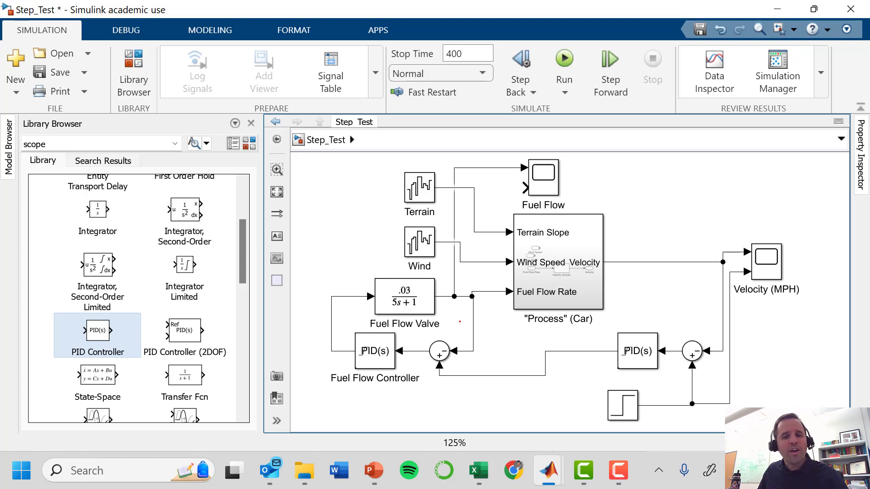
pyautogui.click(403, 295)
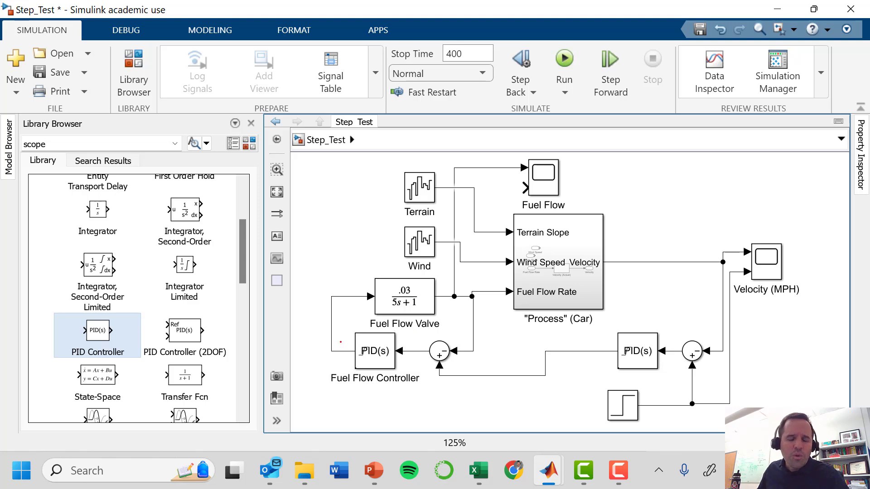
pyautogui.click(404, 296)
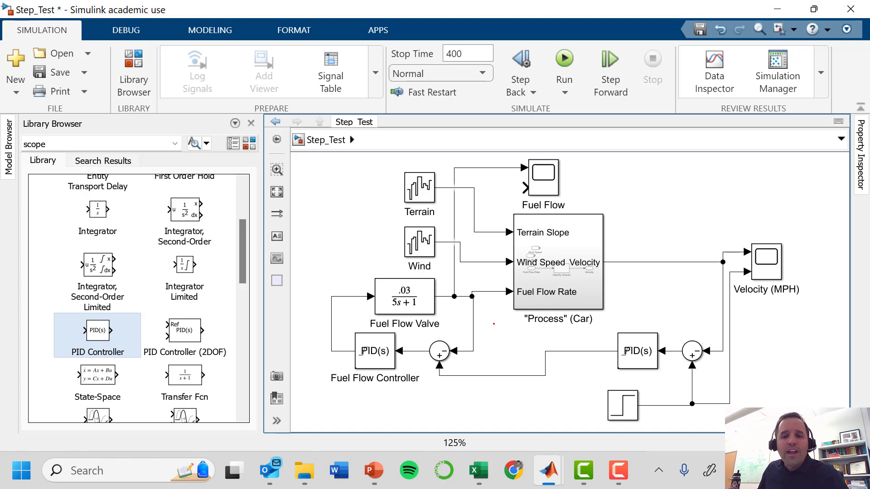
# Connect the velocity PID Controller output to the Fuel Flow Controller's sum input
pyautogui.click(637, 351)
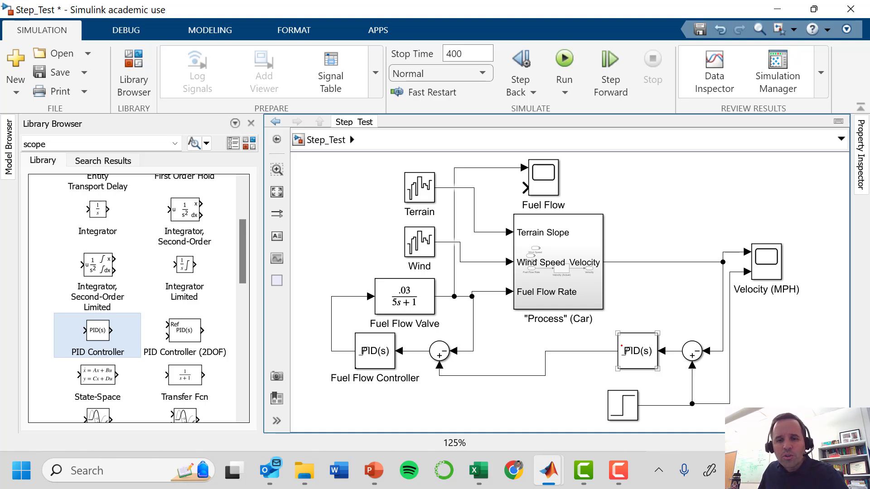
pyautogui.click(622, 403)
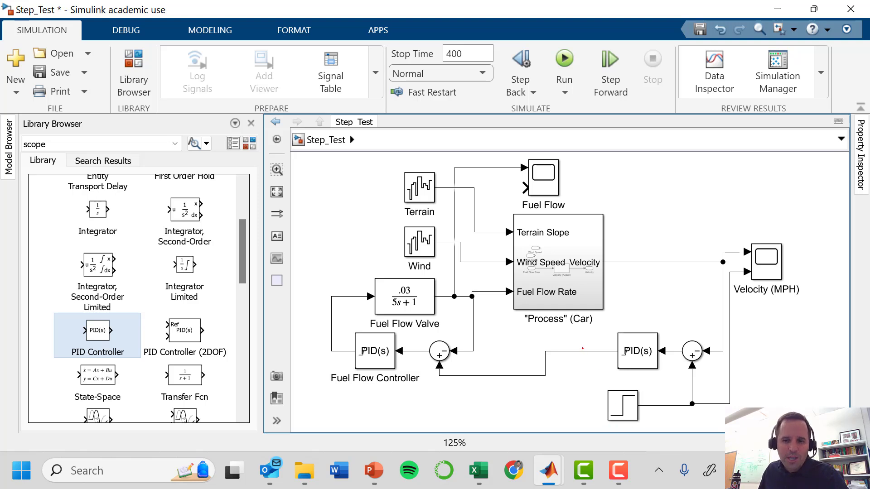
pyautogui.click(375, 351)
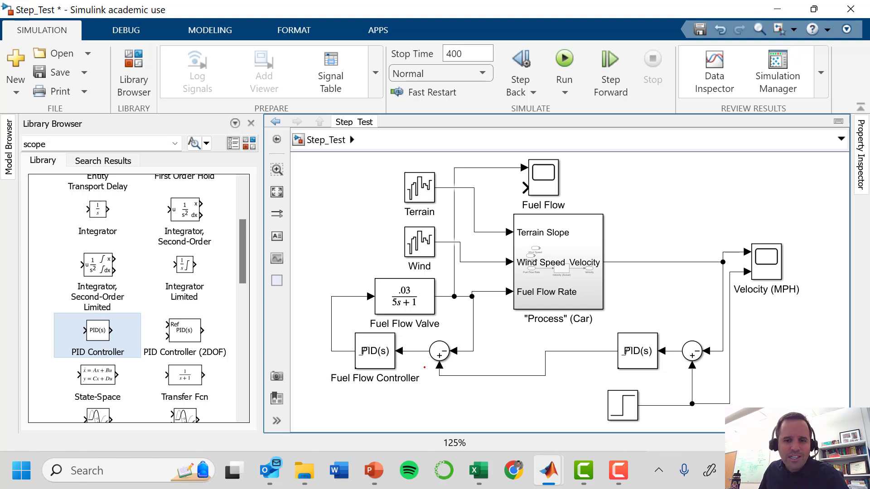
pyautogui.click(637, 351)
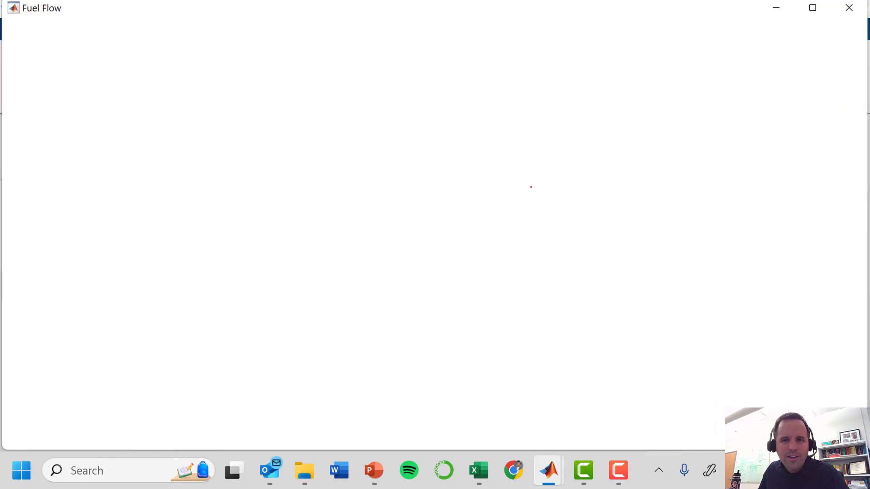
# Replace the Fuel Flow scope's 'Velocity (MPH)' Y-label with 'Fuel Flow (GPH)'
pyautogui.click(104, 27)
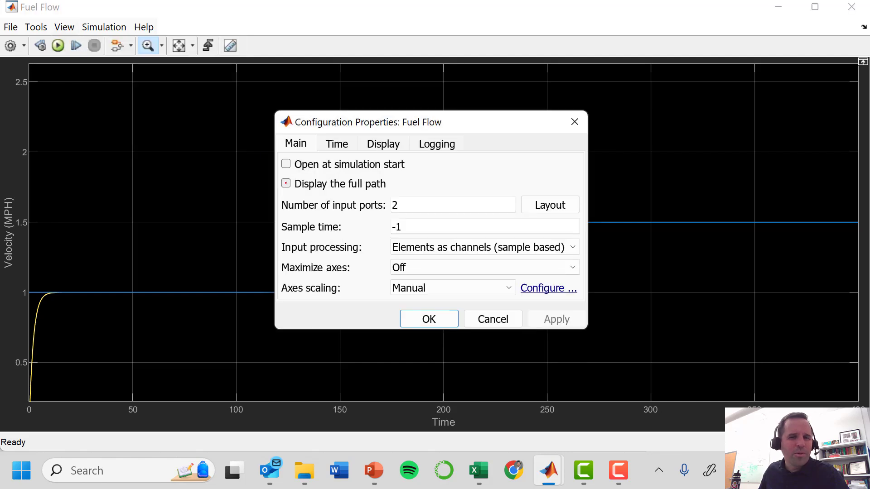
pyautogui.click(382, 143)
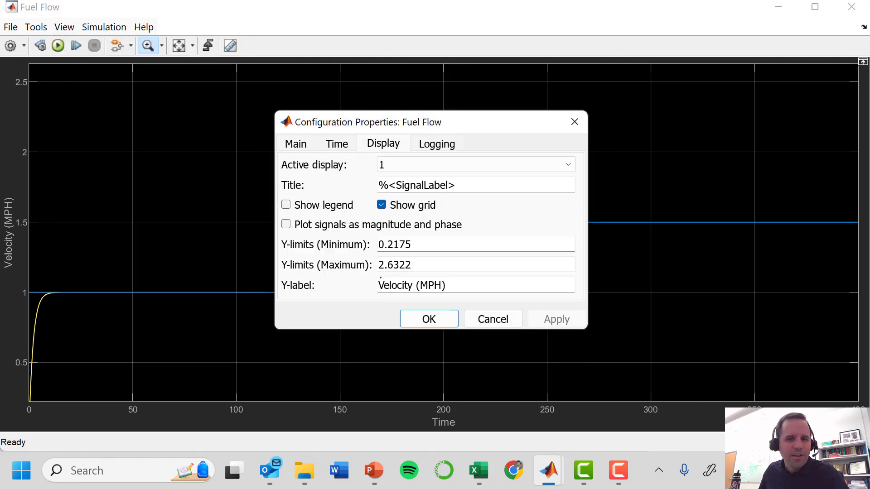
pyautogui.tripleClick(412, 284)
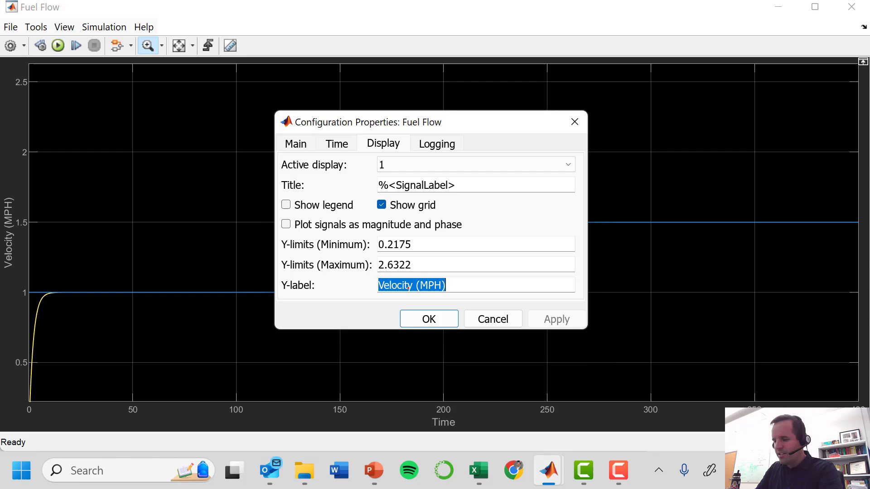
pyautogui.write('Fuel Flow')
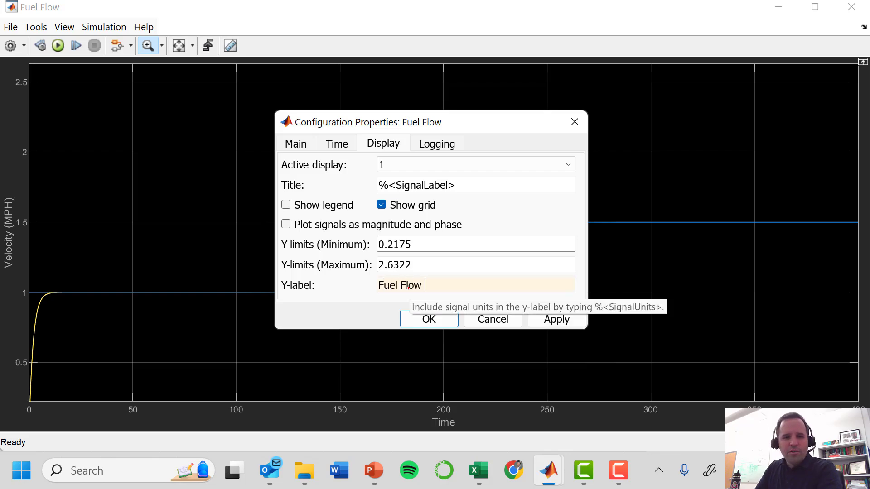
pyautogui.write('(GPH)')
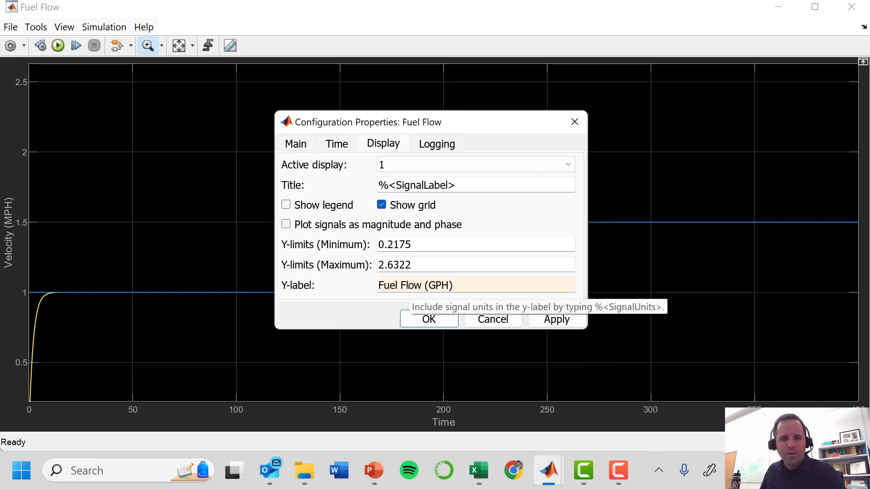
pyautogui.click(428, 319)
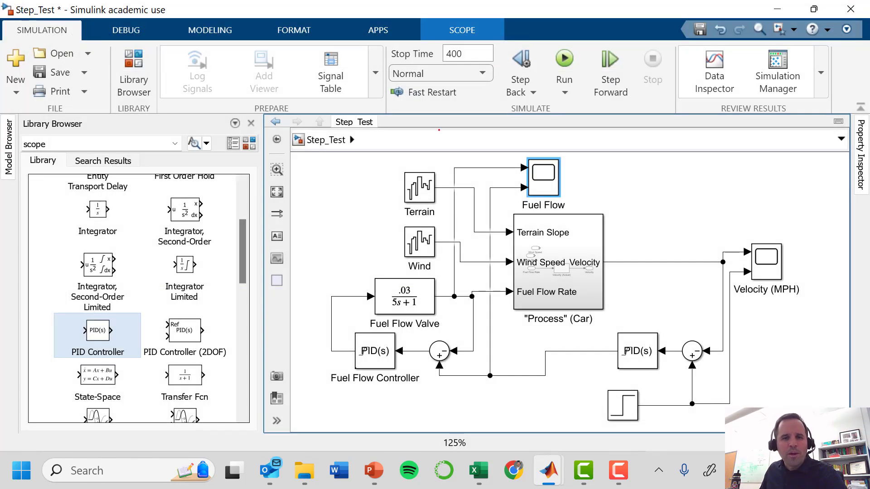
# Run the cascade model, autoscale the Velocity (MPH) scope, and view the Fuel Flow scope
pyautogui.click(563, 57)
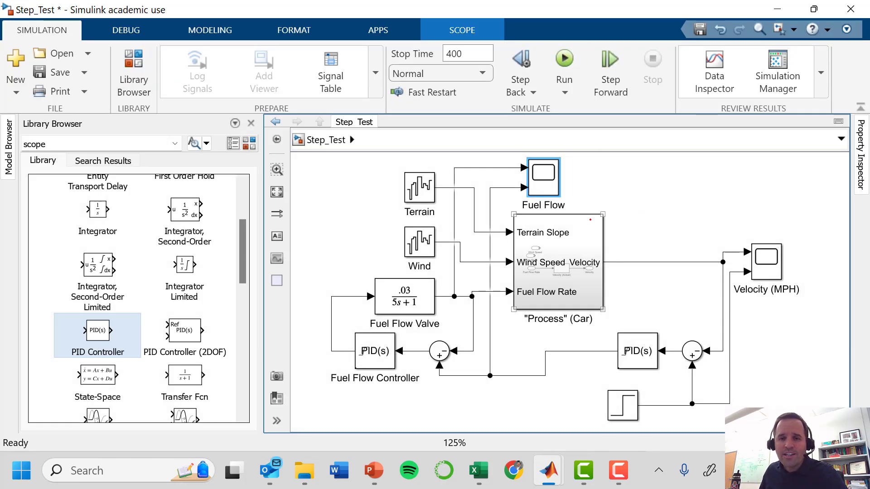
pyautogui.doubleClick(766, 261)
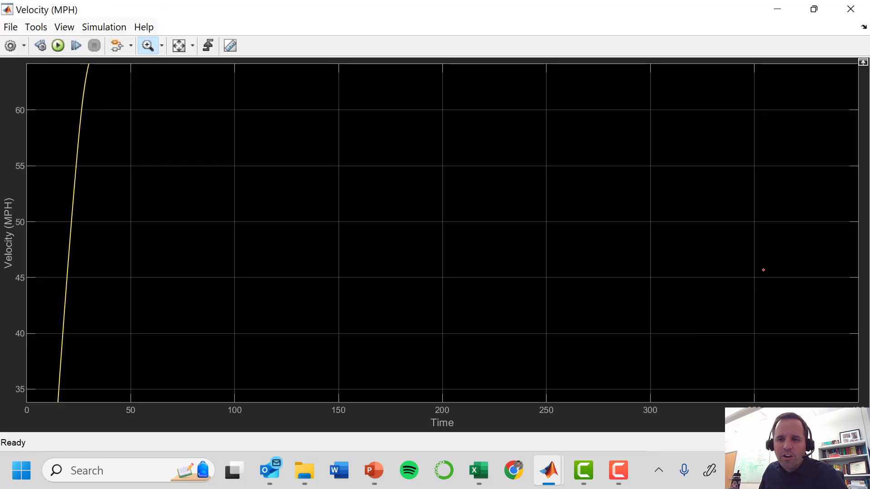
pyautogui.click(178, 46)
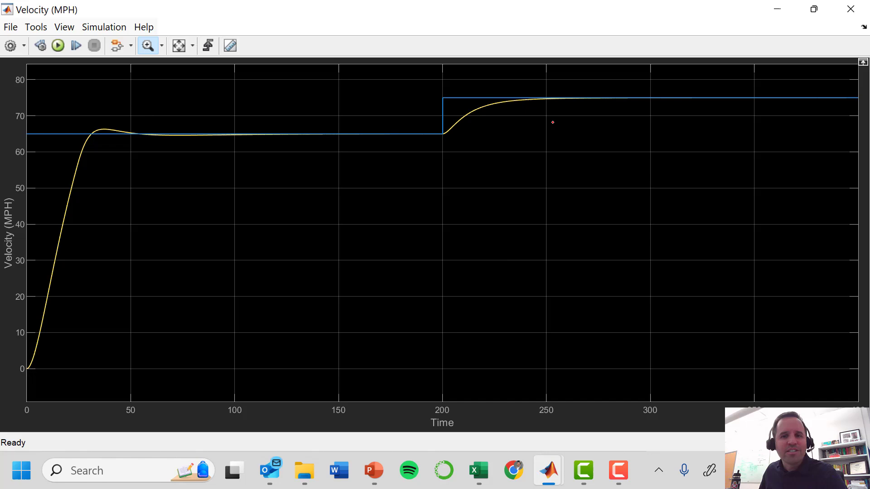
pyautogui.moveTo(589, 143)
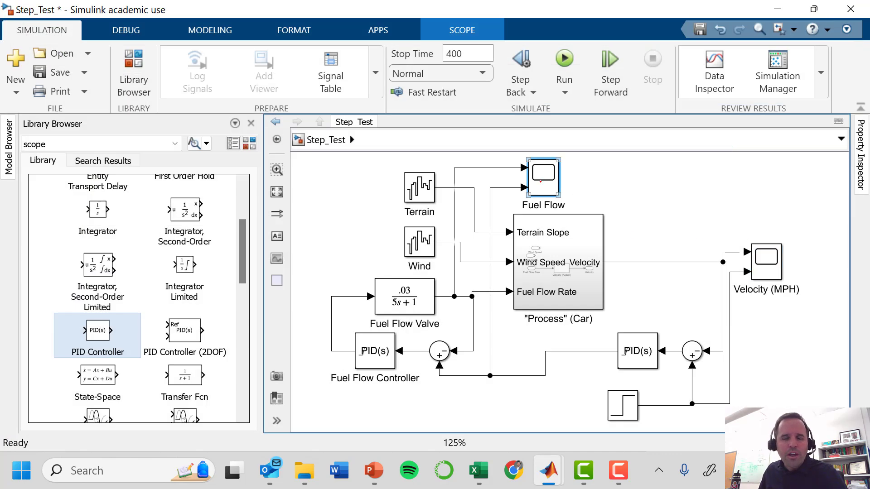
pyautogui.doubleClick(543, 176)
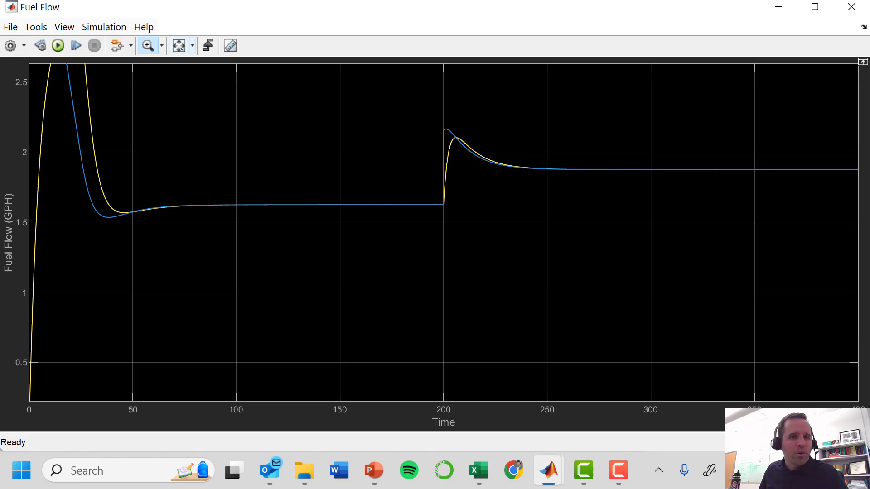